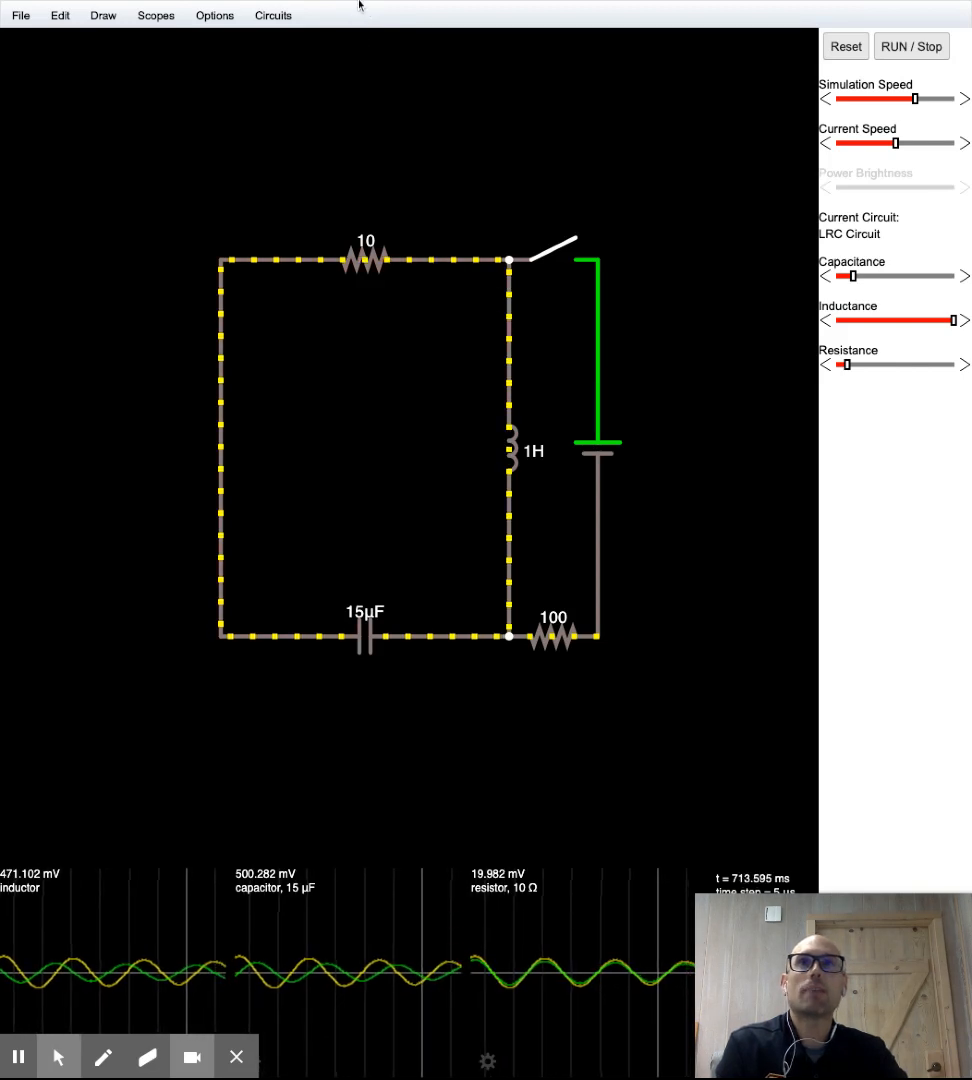
mouse_move(313, 39)
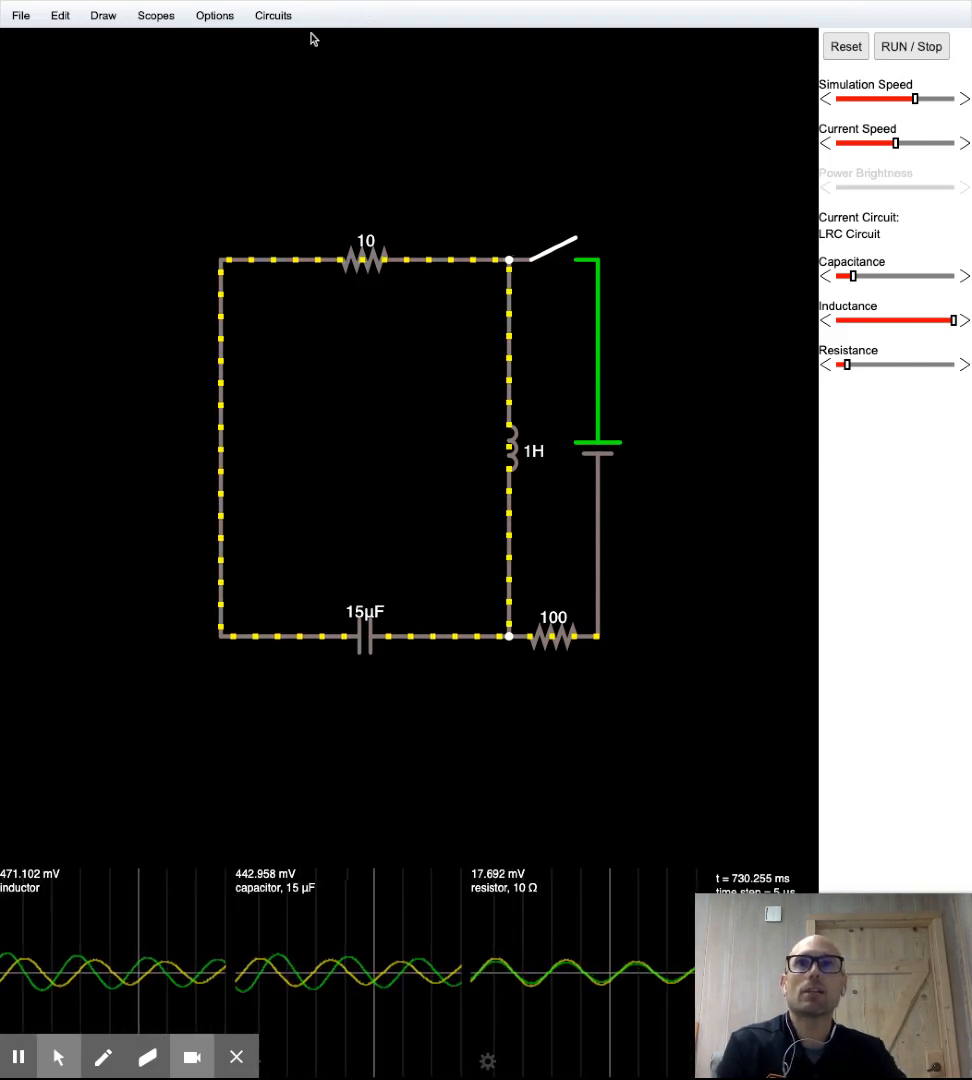
- Load a Blank Circuit, clearing the LRC example and its scope traces
click(273, 14)
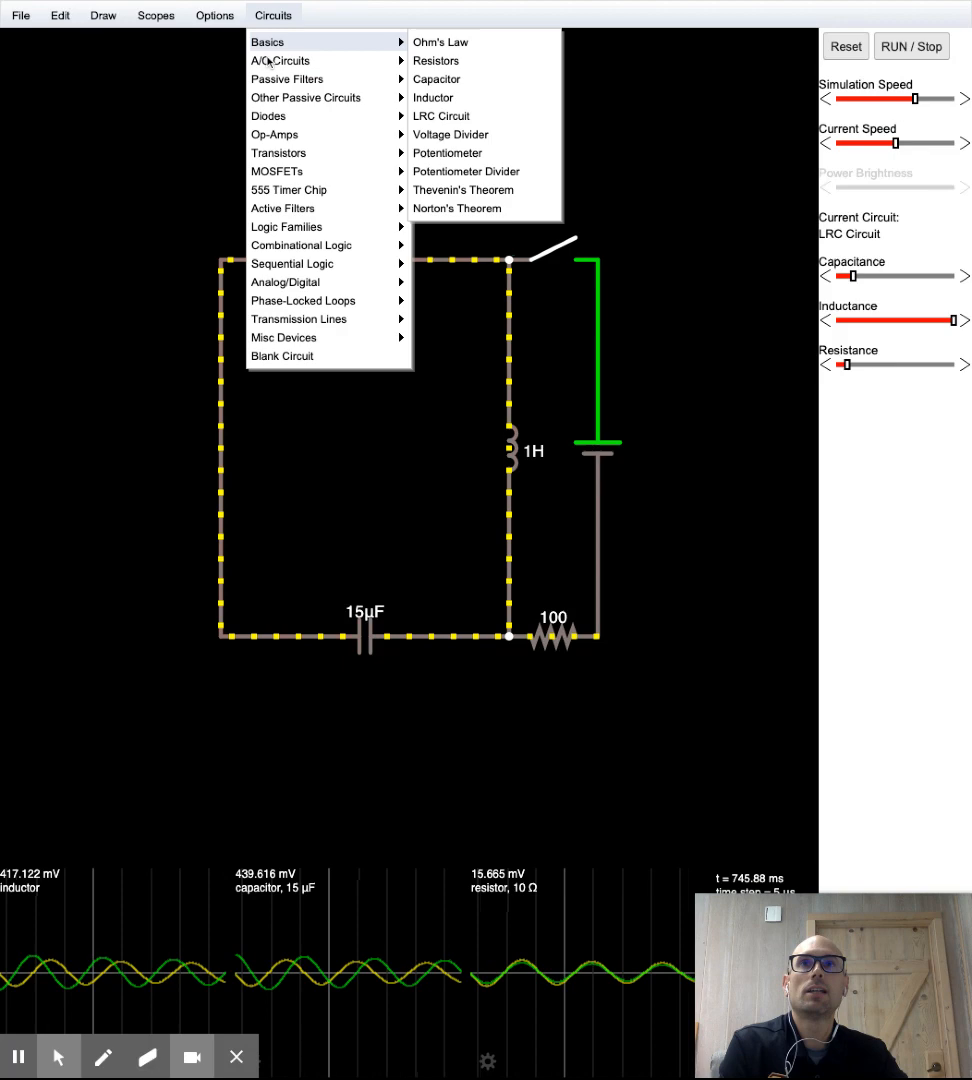
click(282, 356)
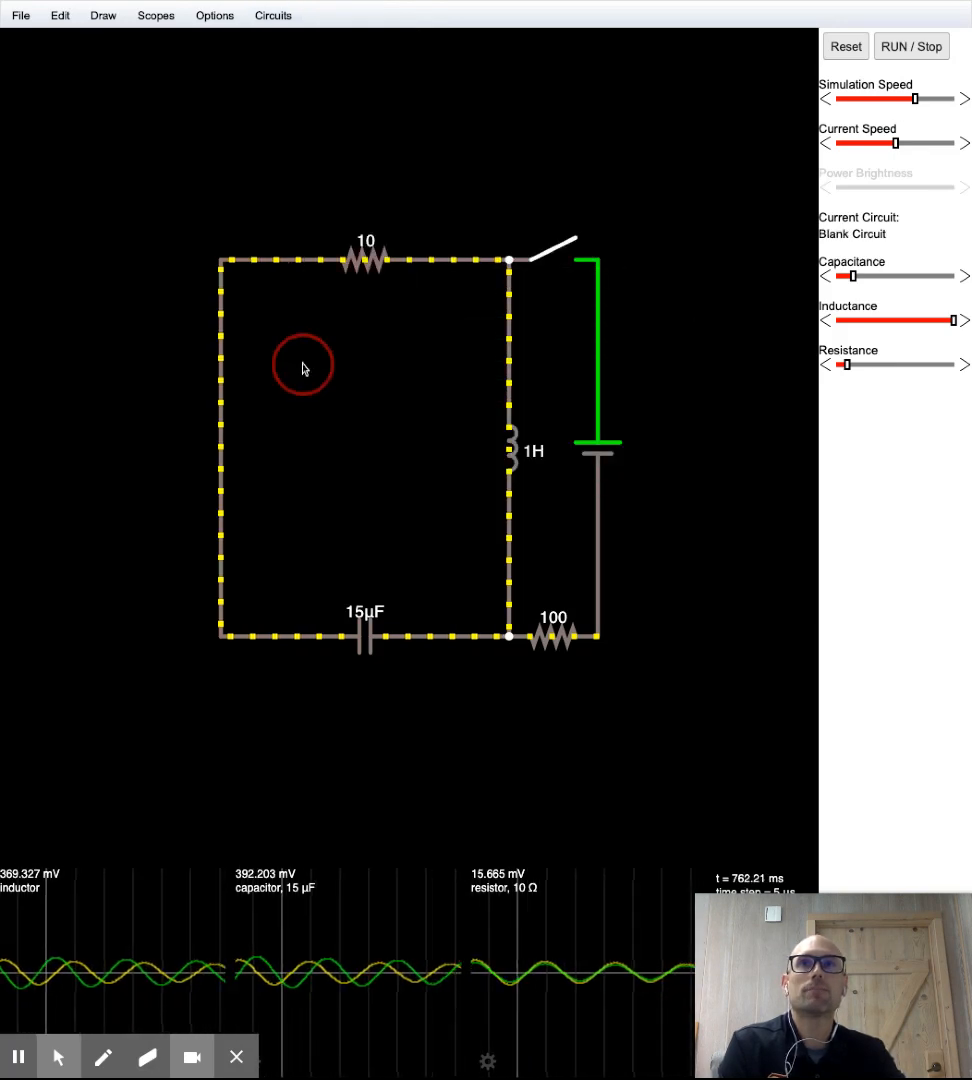
click(845, 46)
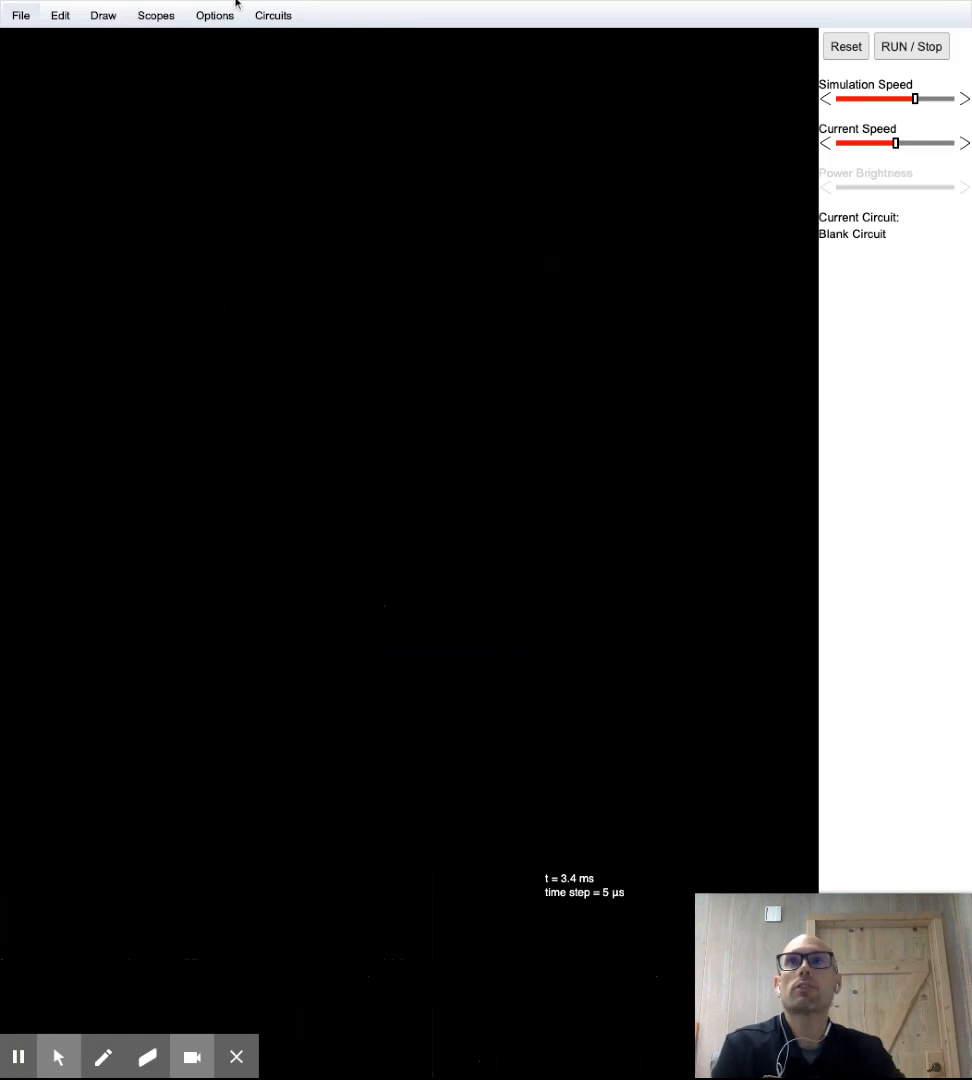
- Place a 5 V two-terminal voltage source on the left, with a wire running up
click(102, 14)
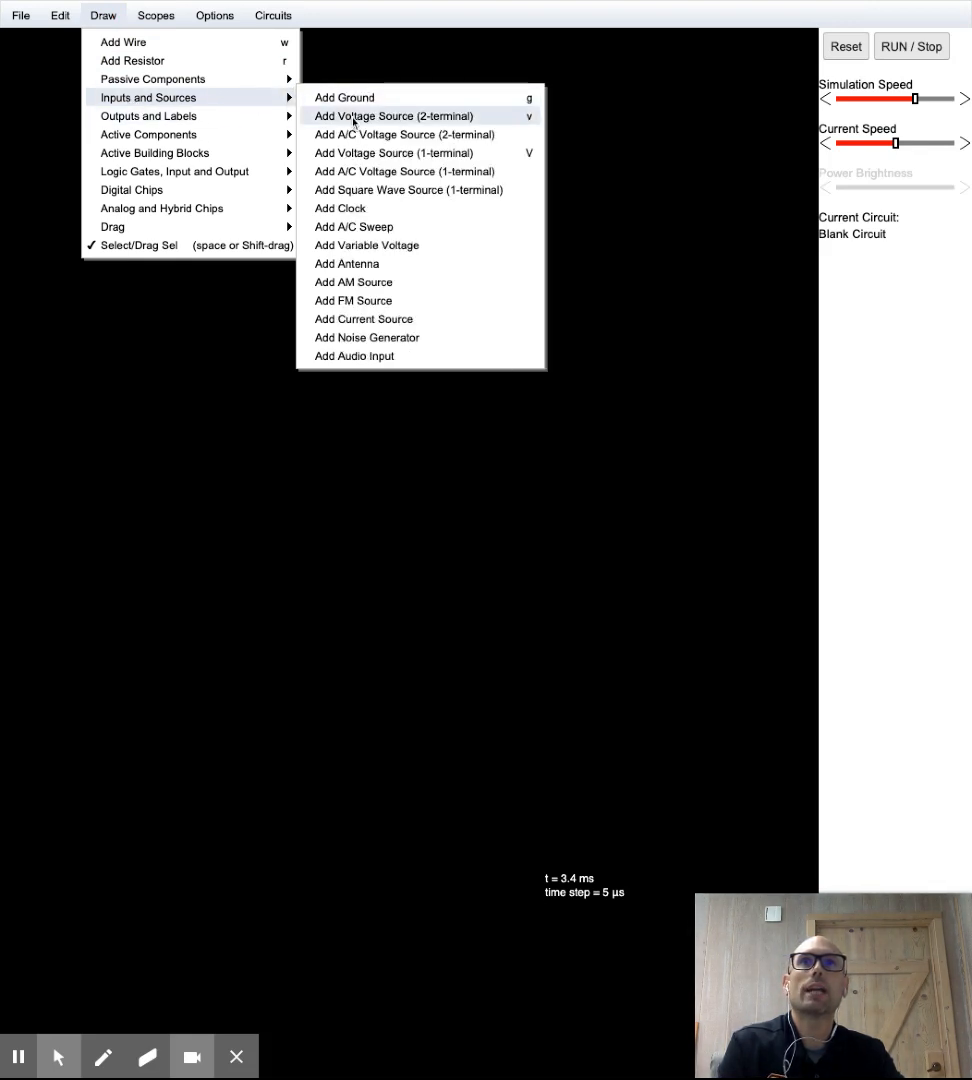
click(392, 116)
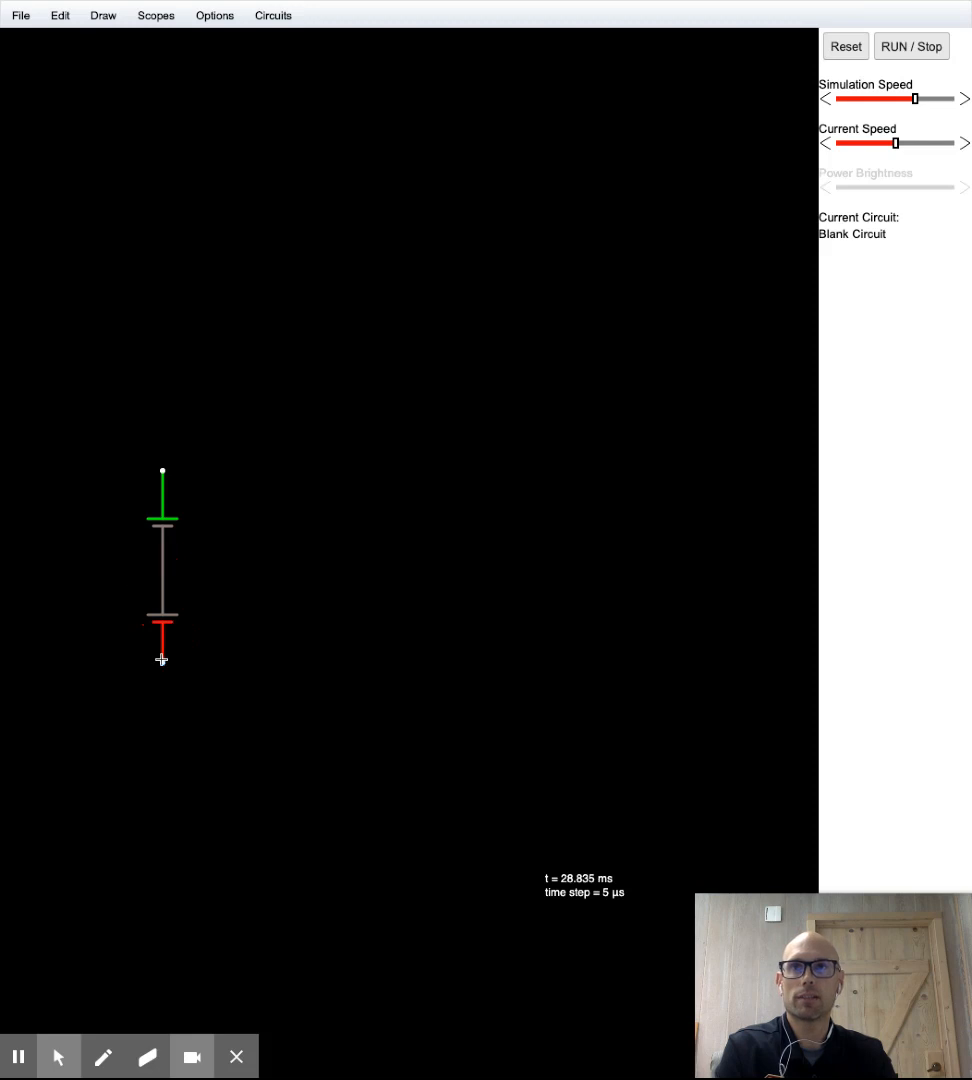
mouse_move(367, 573)
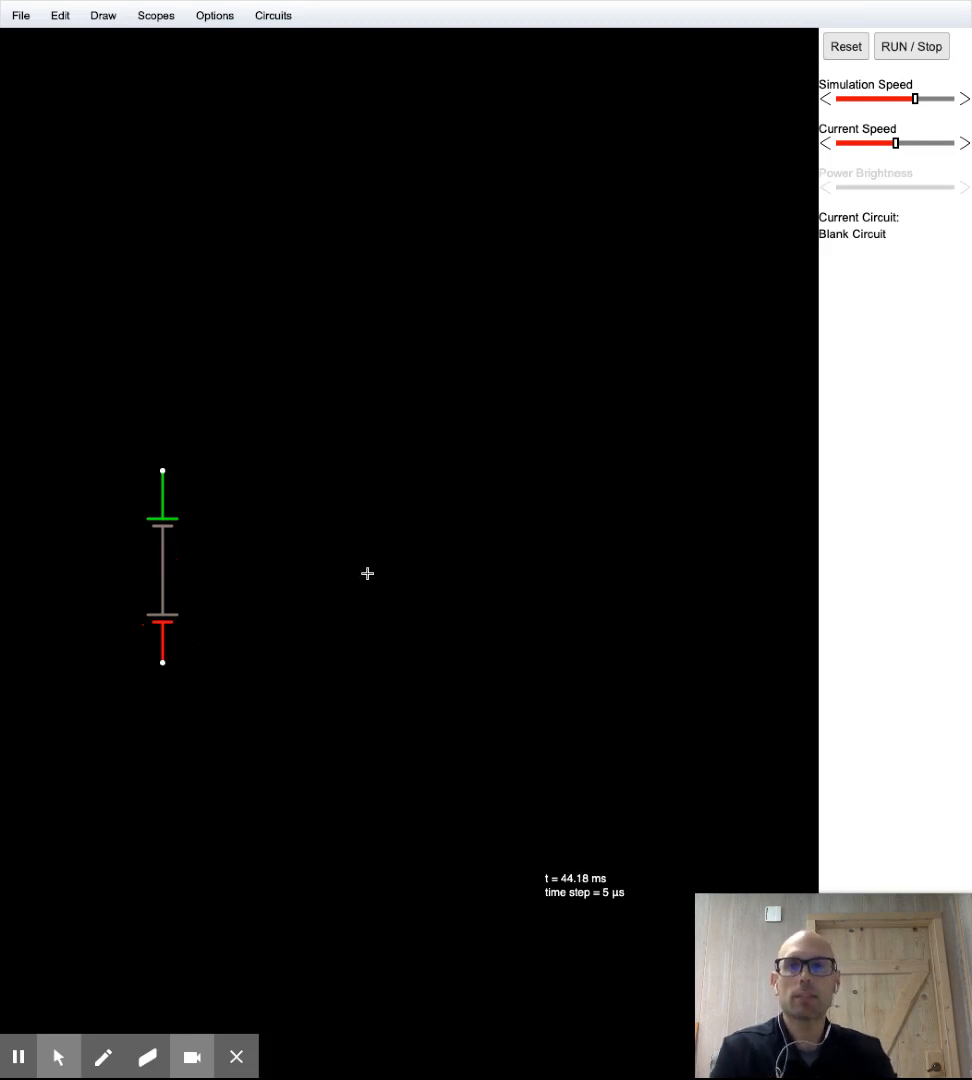
click(102, 14)
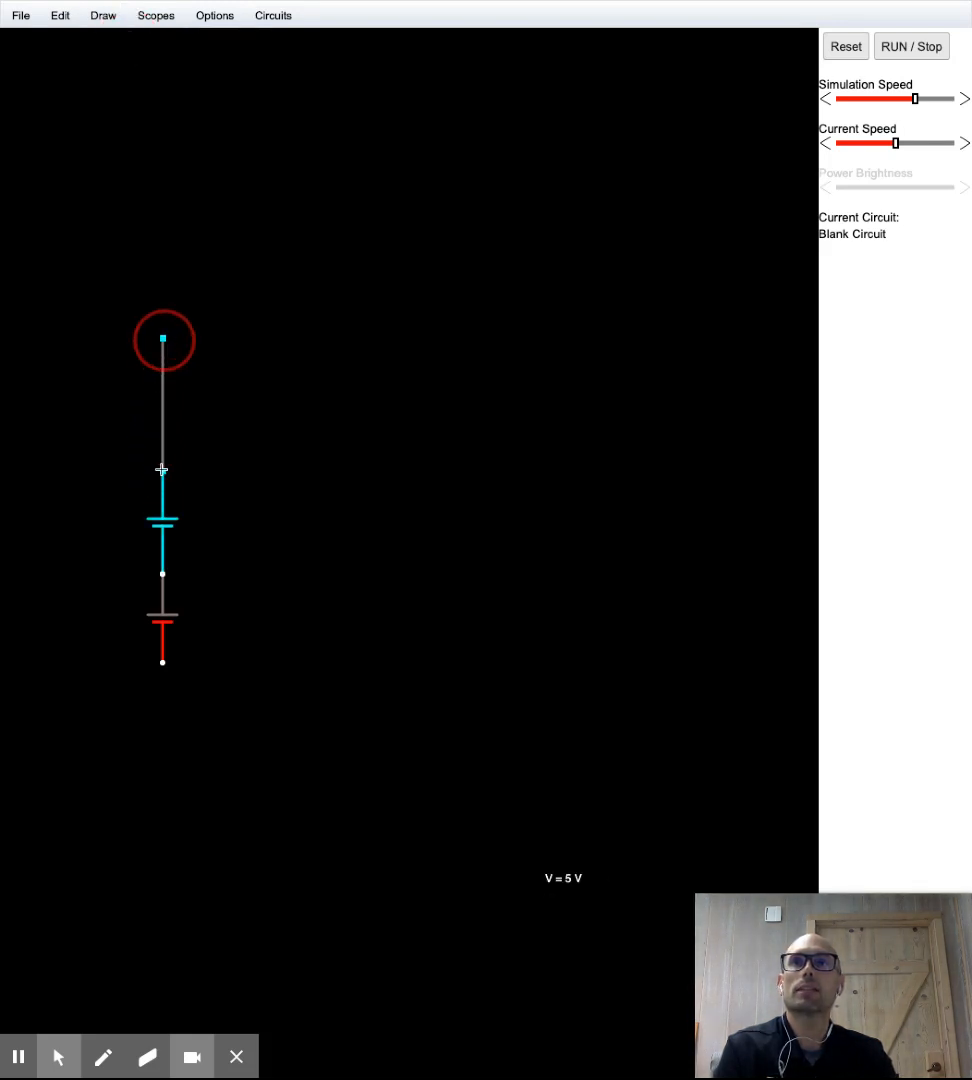
- Add a 1 kΩ resistor across the top, with a wire dropping from its right end
click(910, 46)
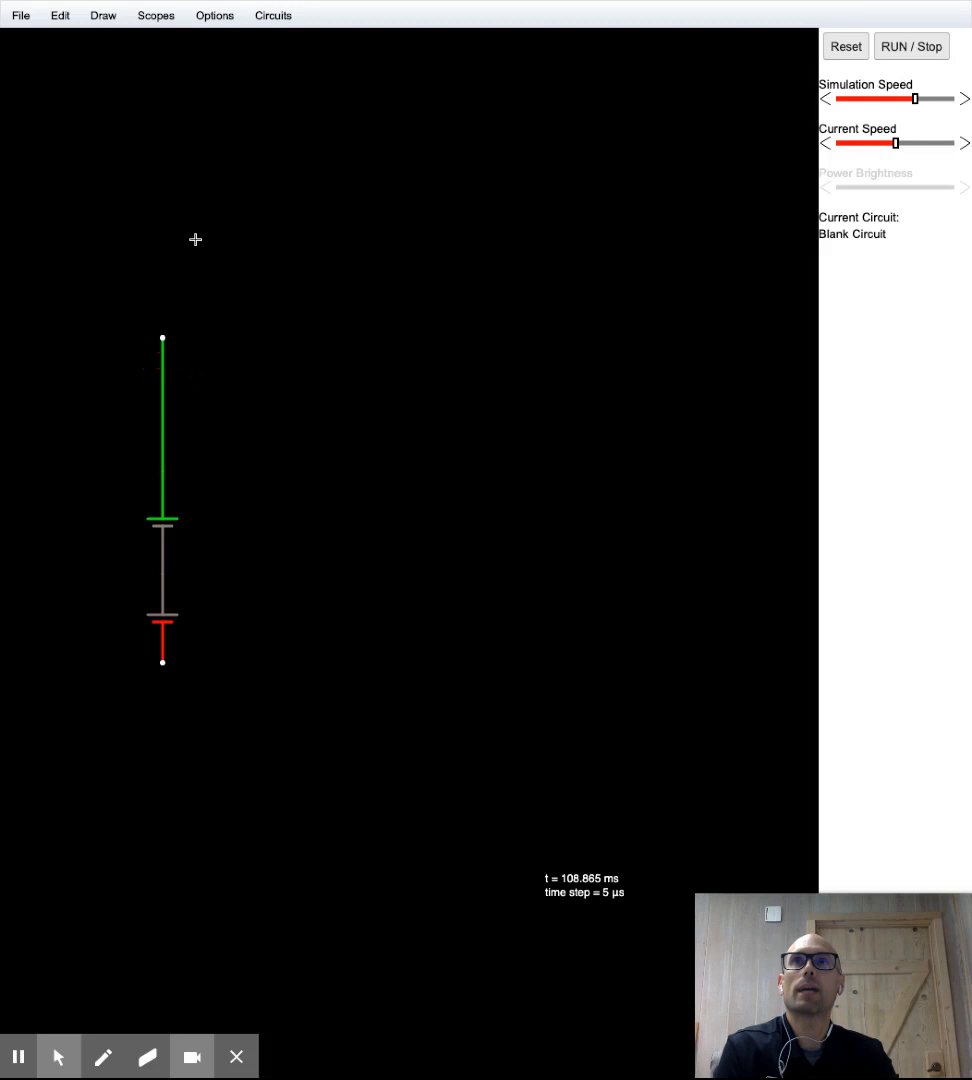
mouse_move(156, 15)
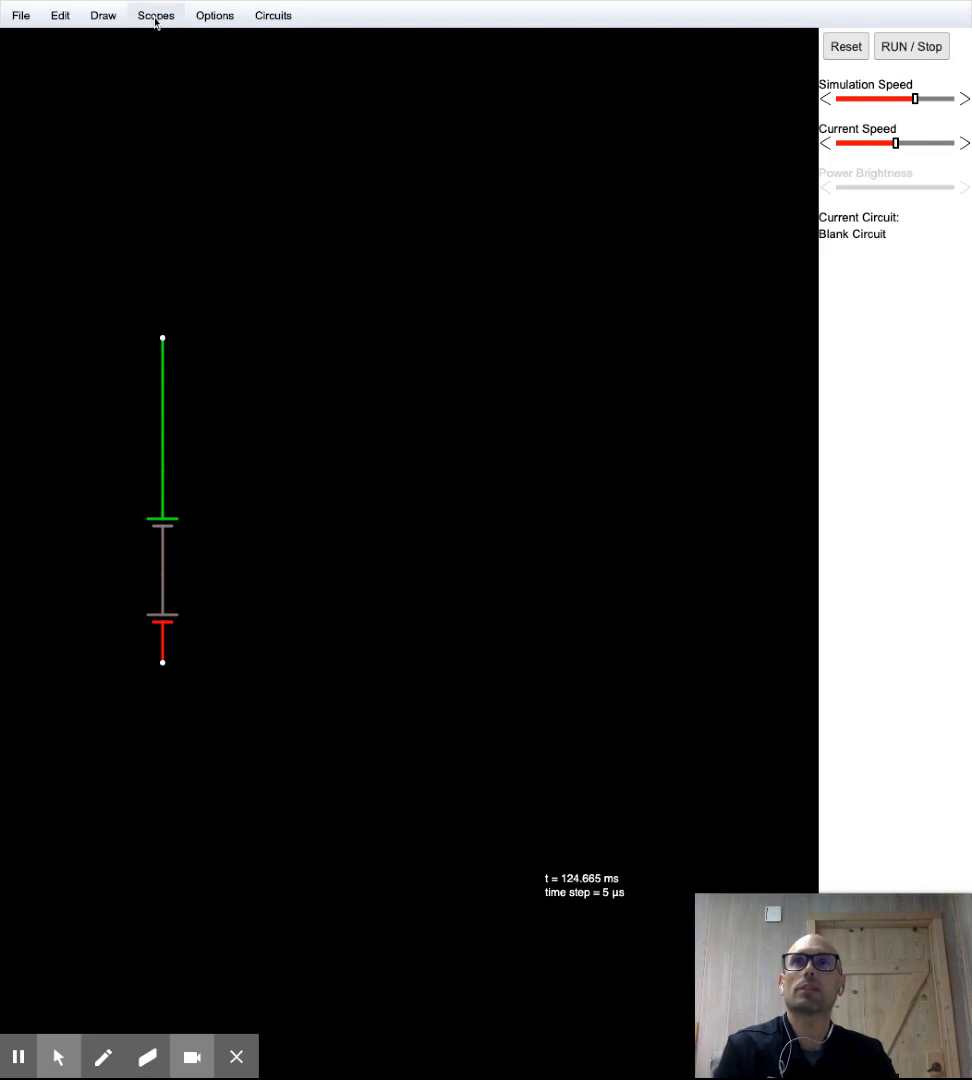
click(102, 14)
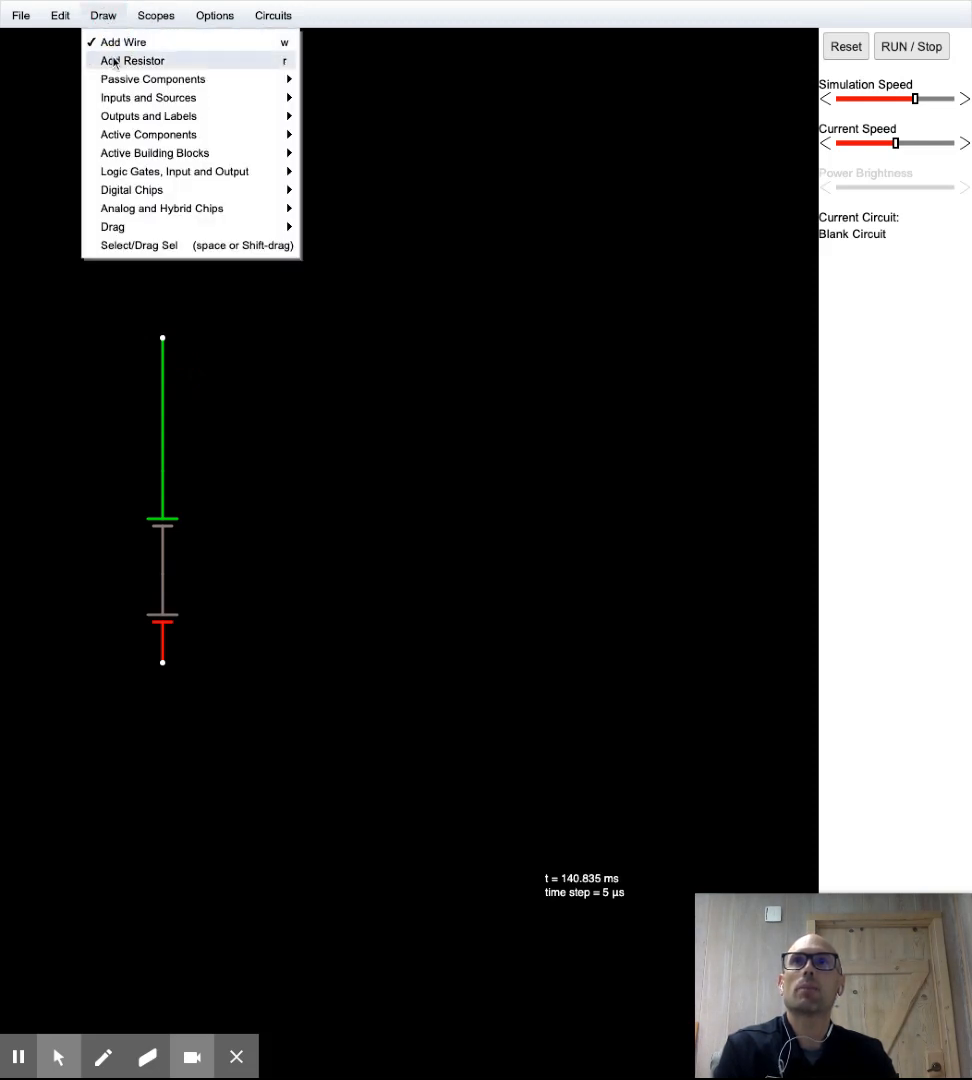
click(131, 60)
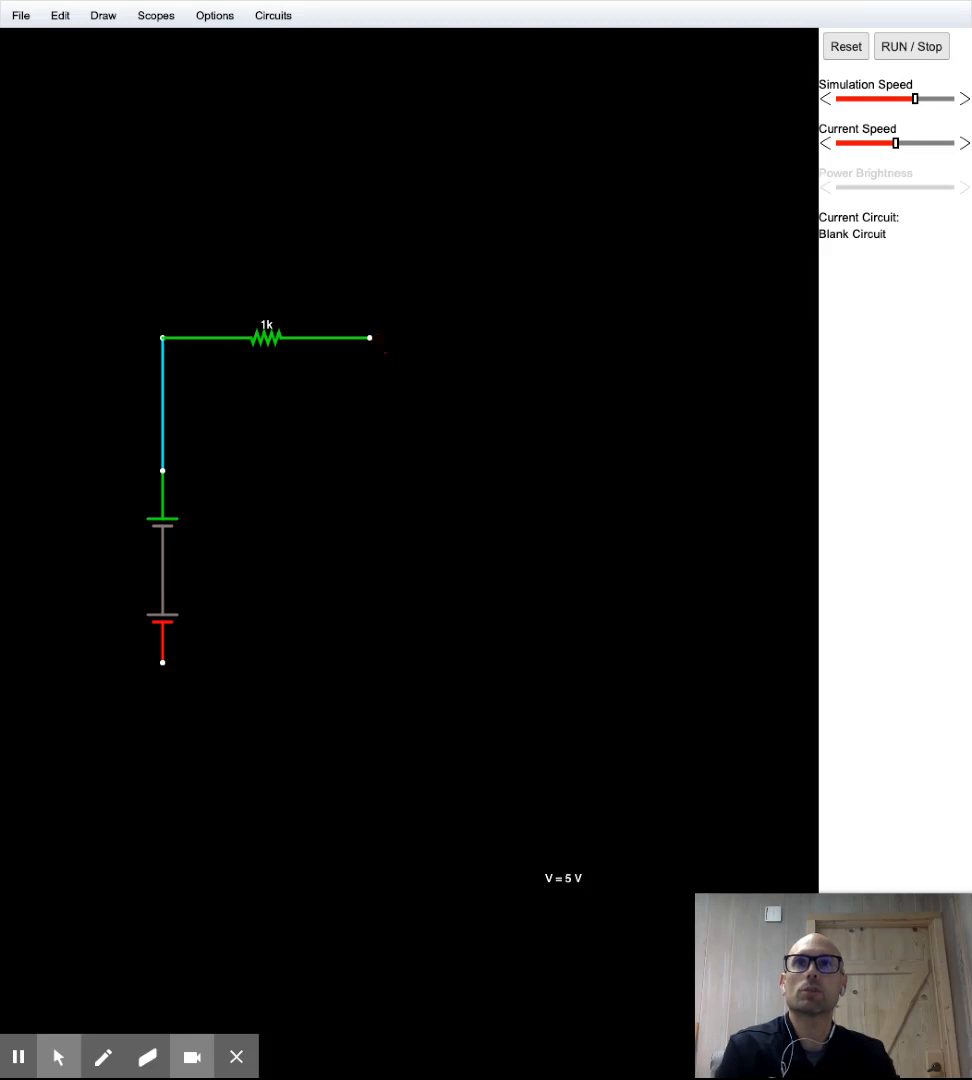
click(102, 15)
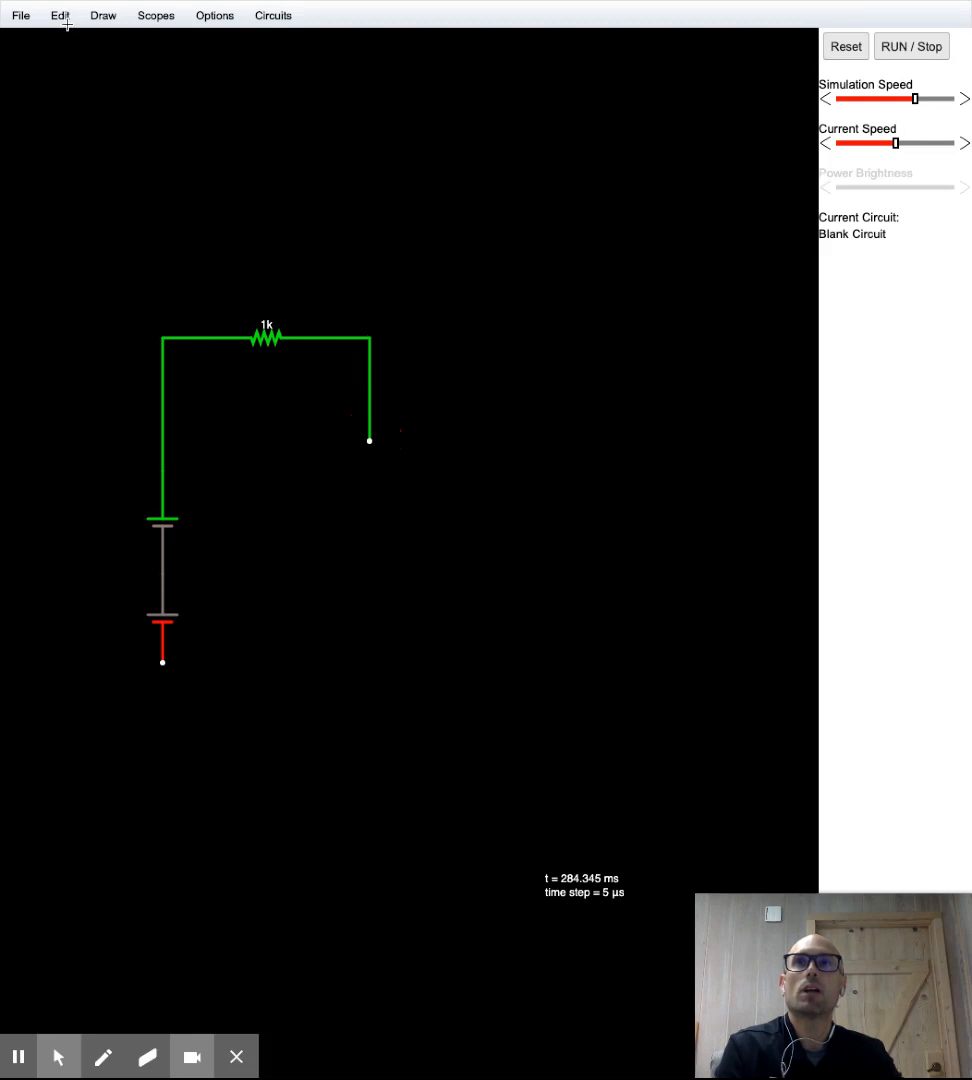
- Place a resistor running right from the dropped wire and set it to 330 Ω
click(102, 15)
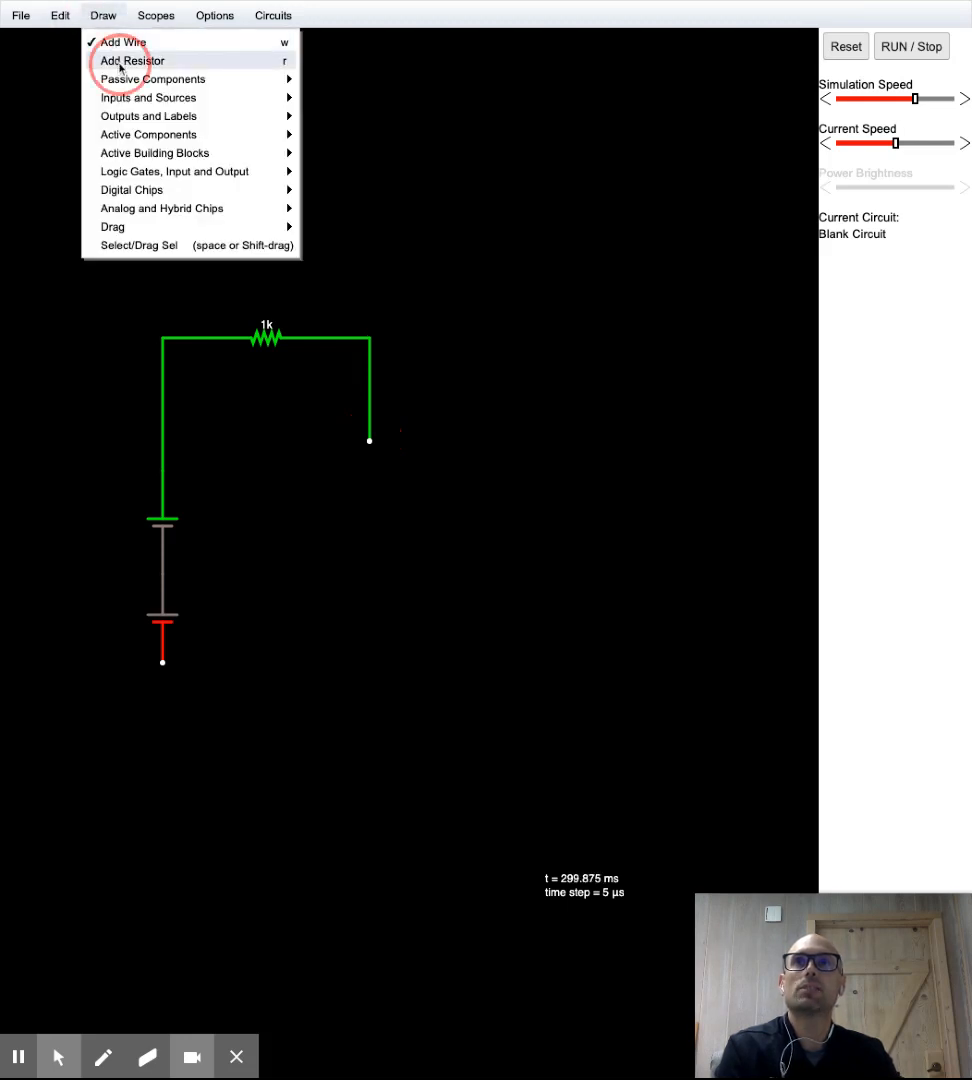
click(131, 60)
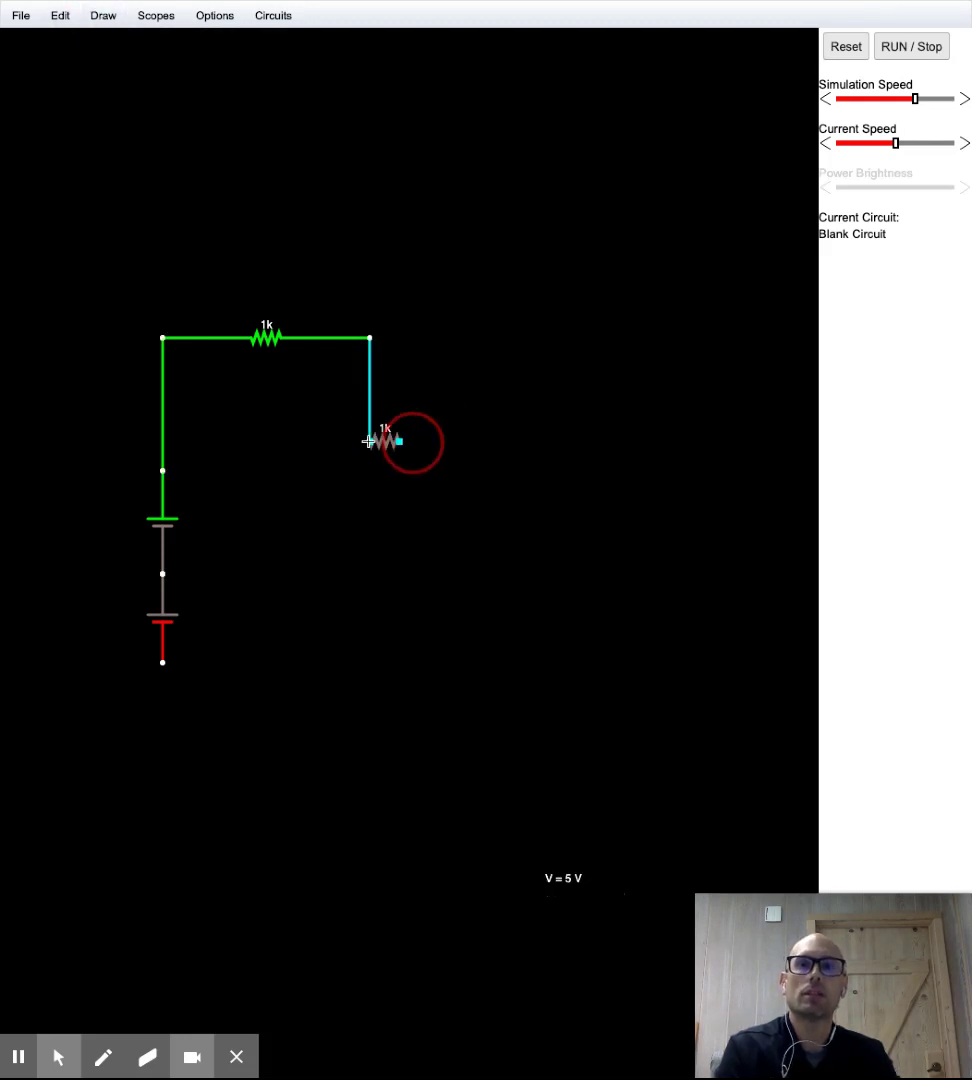
drag(370, 442, 578, 442)
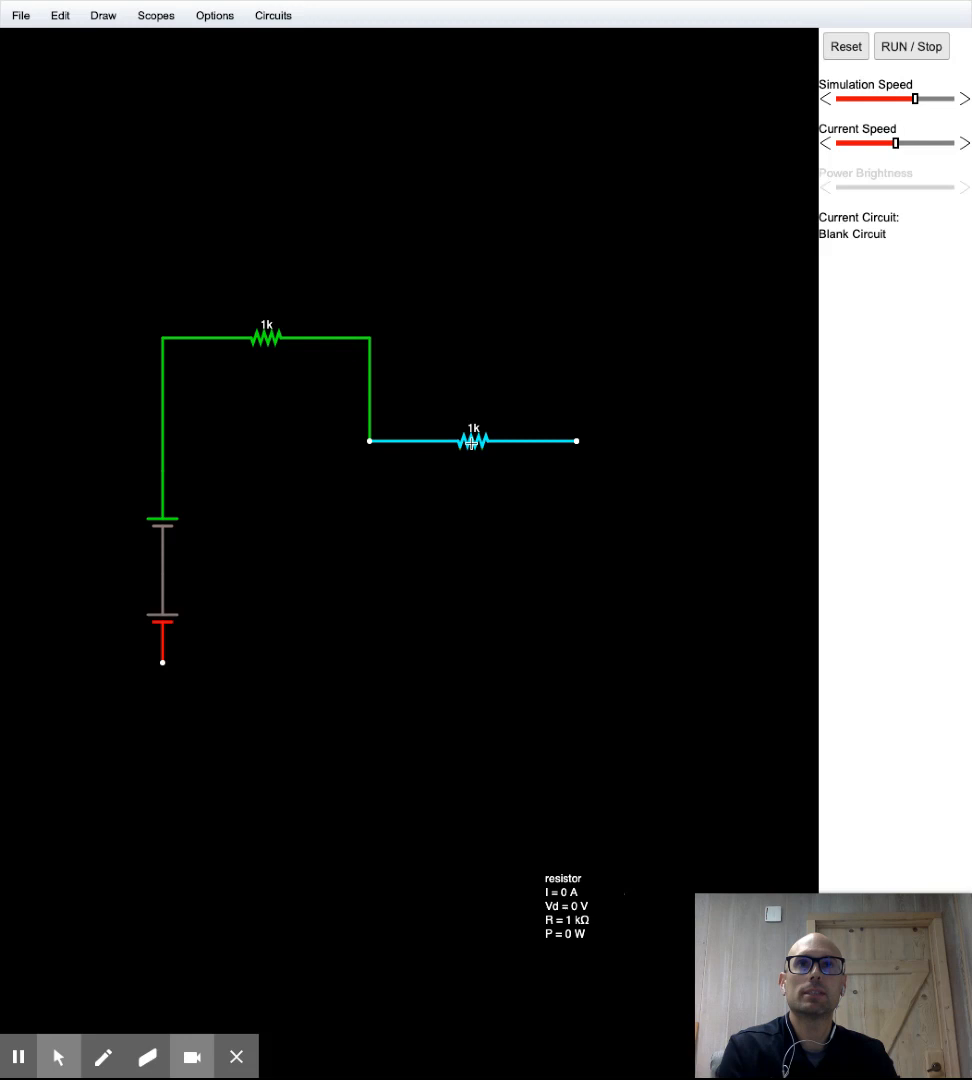
double_click(475, 440)
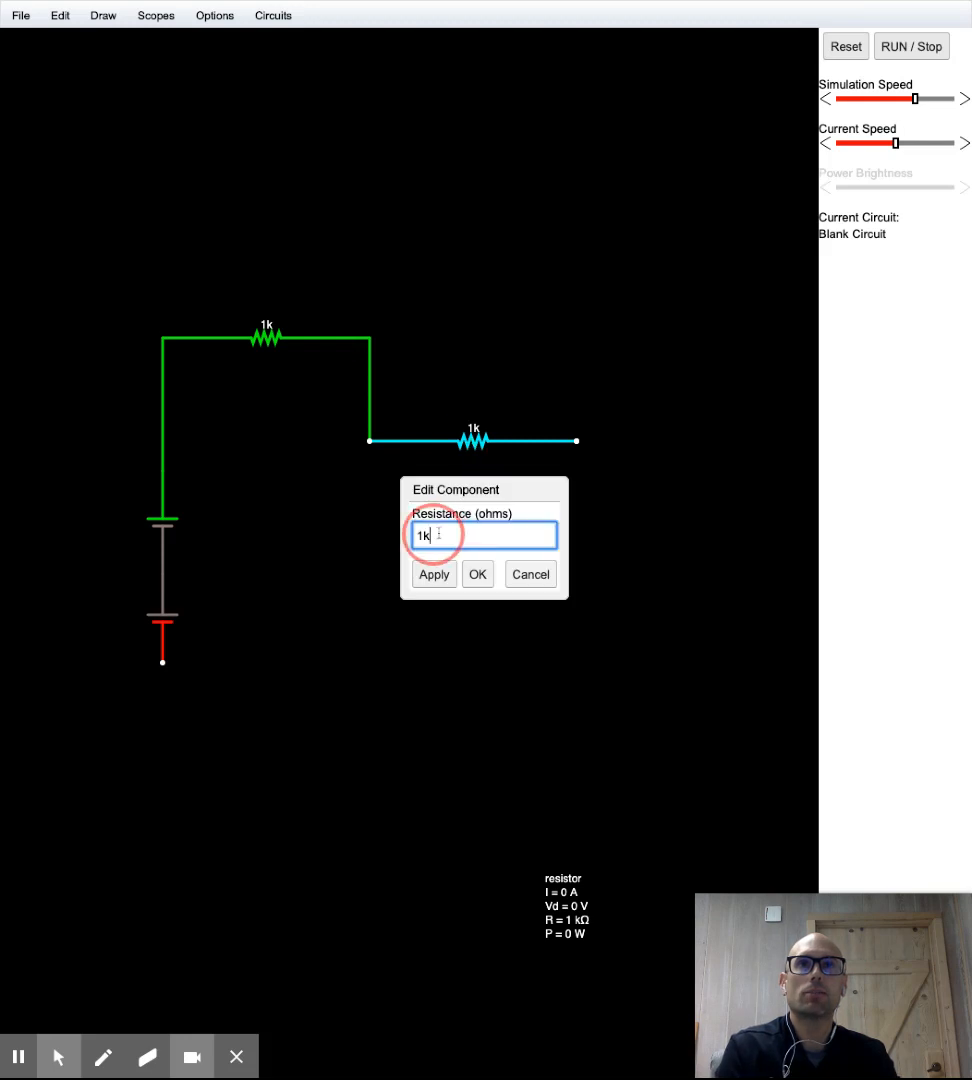
text(33)
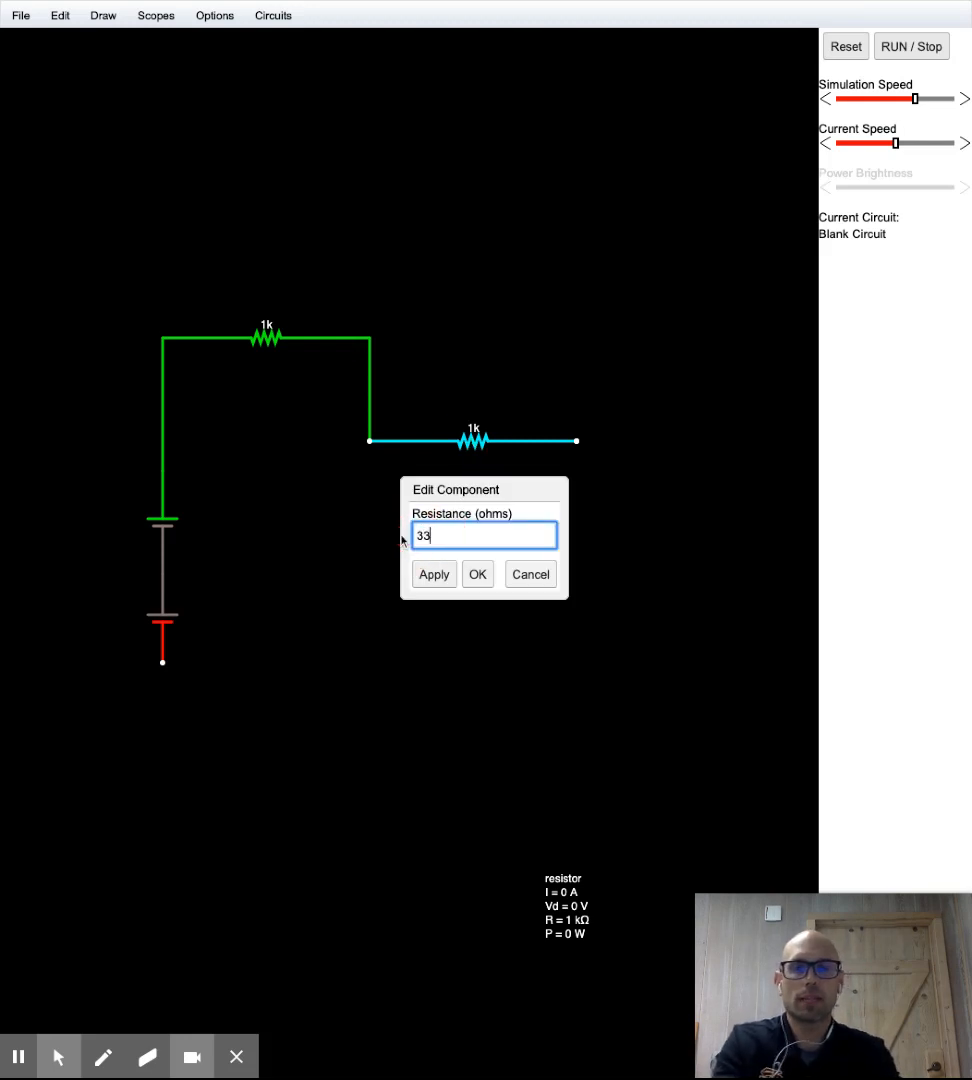
click(477, 574)
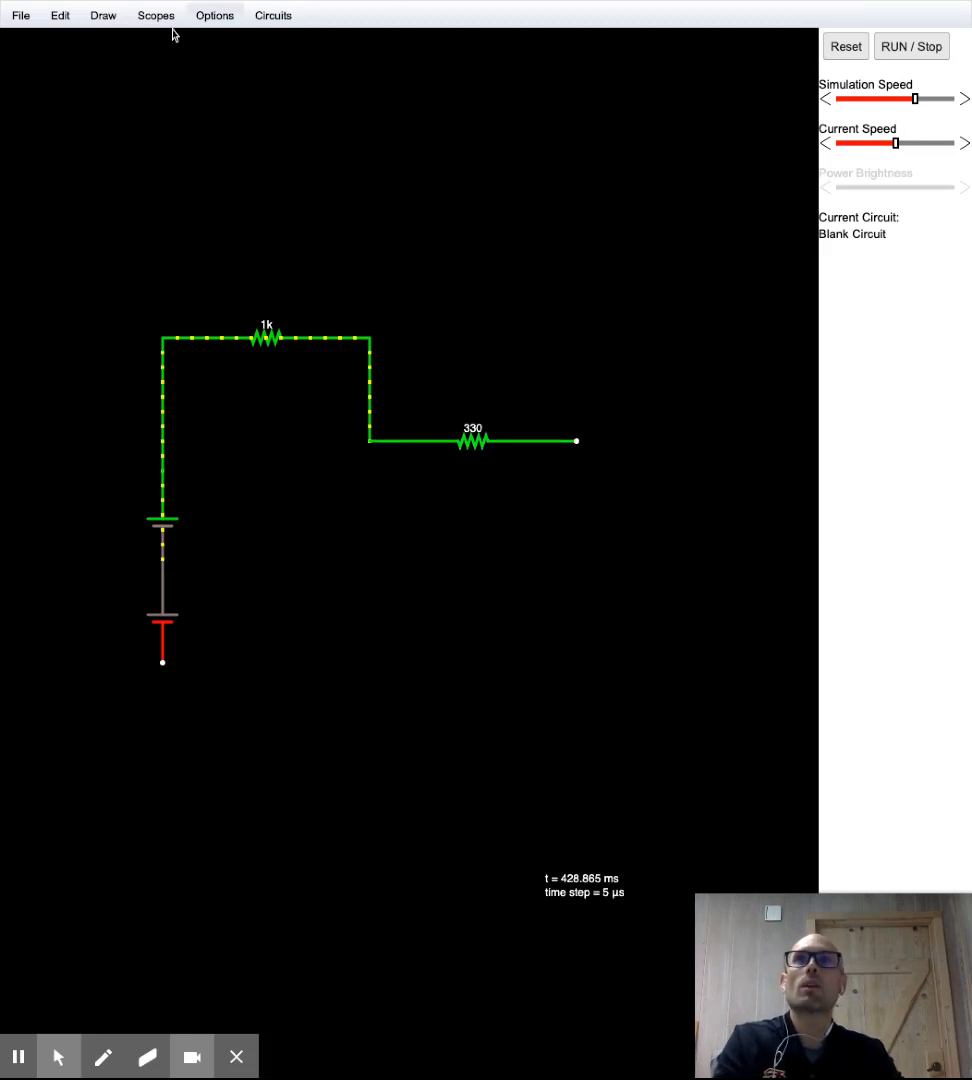
- Place an LED hanging down from the 330 Ω resistor's right end
click(102, 14)
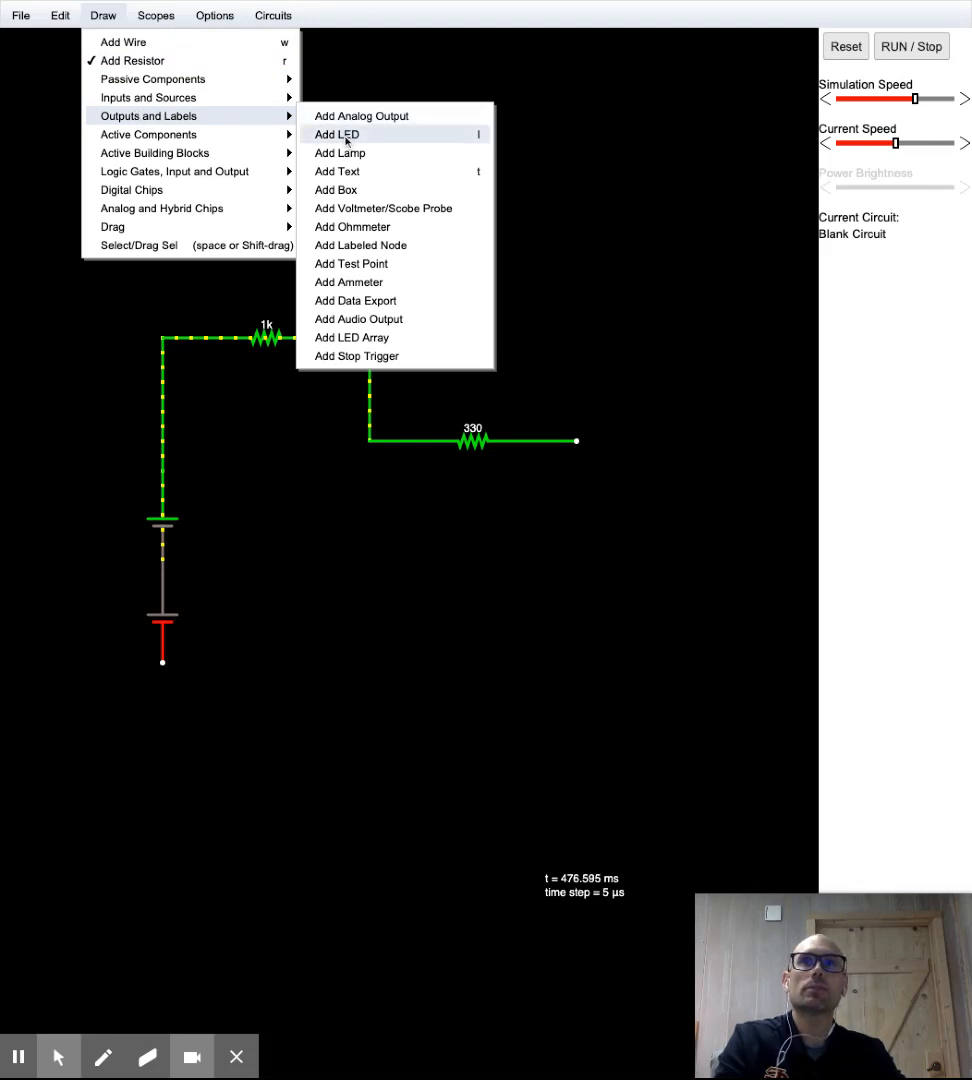
click(577, 440)
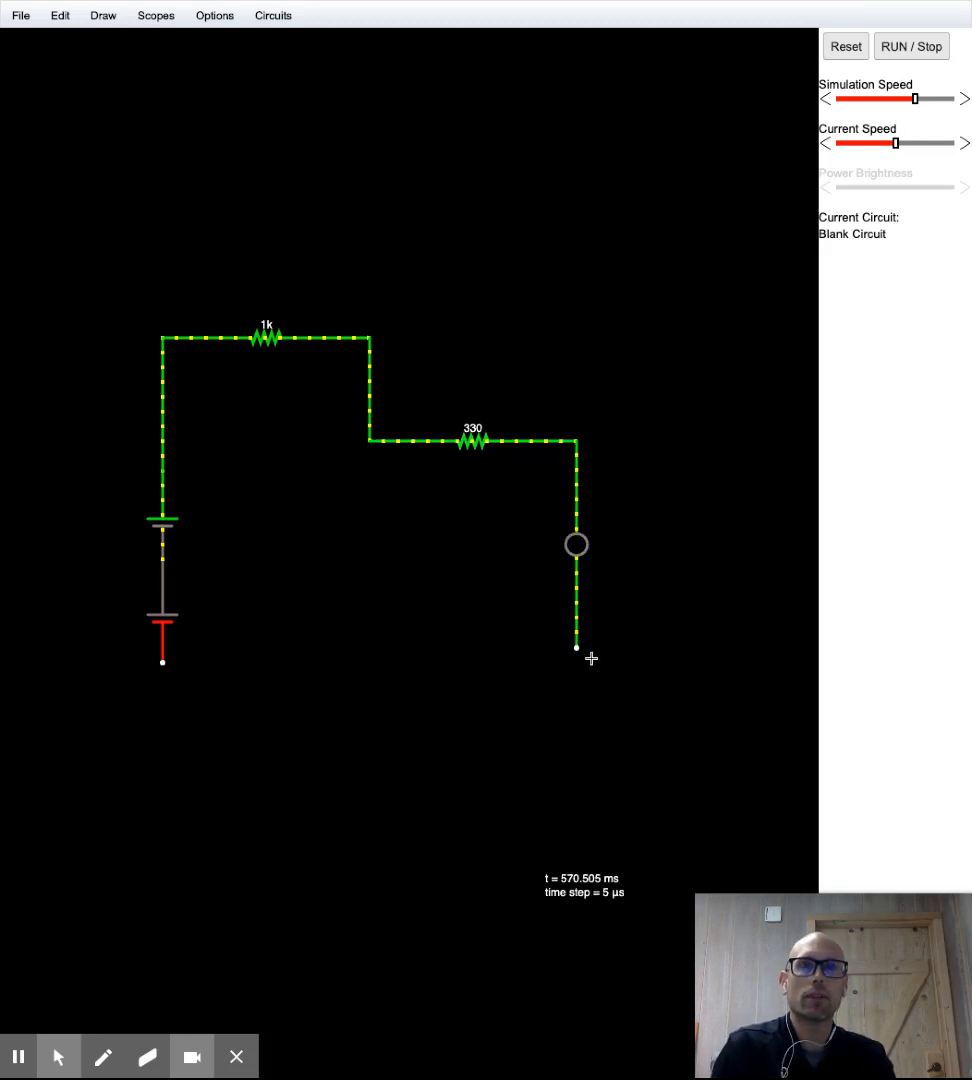
click(576, 545)
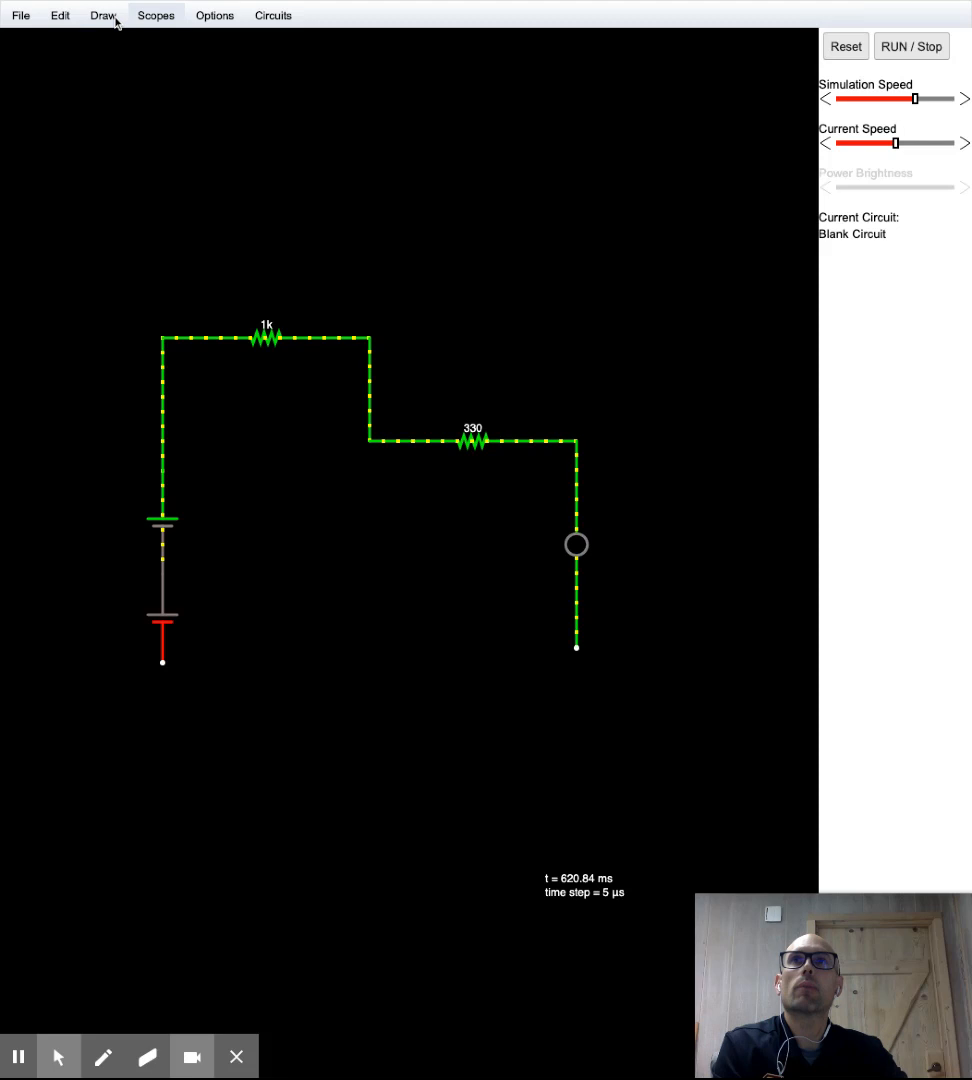
- Place a 10 µF polarized capacitor down from the junction between the resistors
click(103, 15)
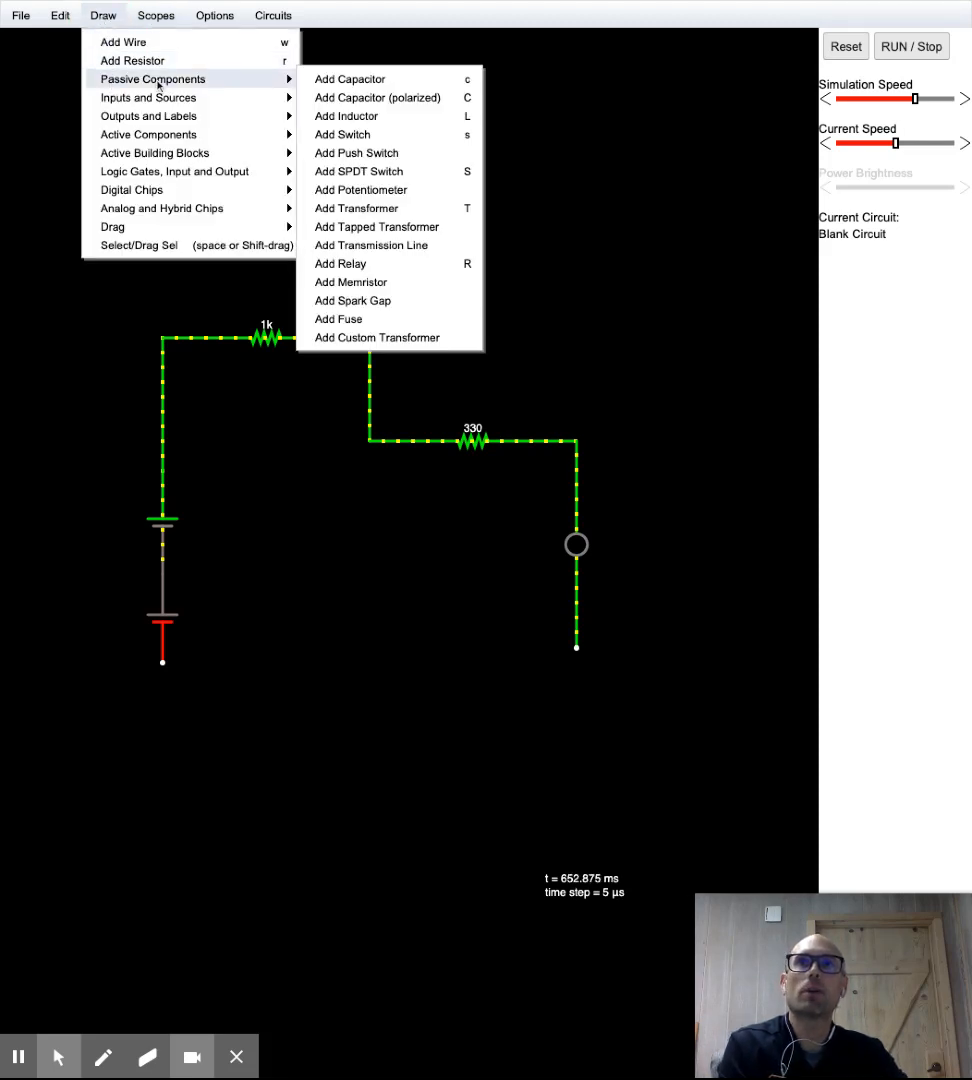
mouse_move(377, 97)
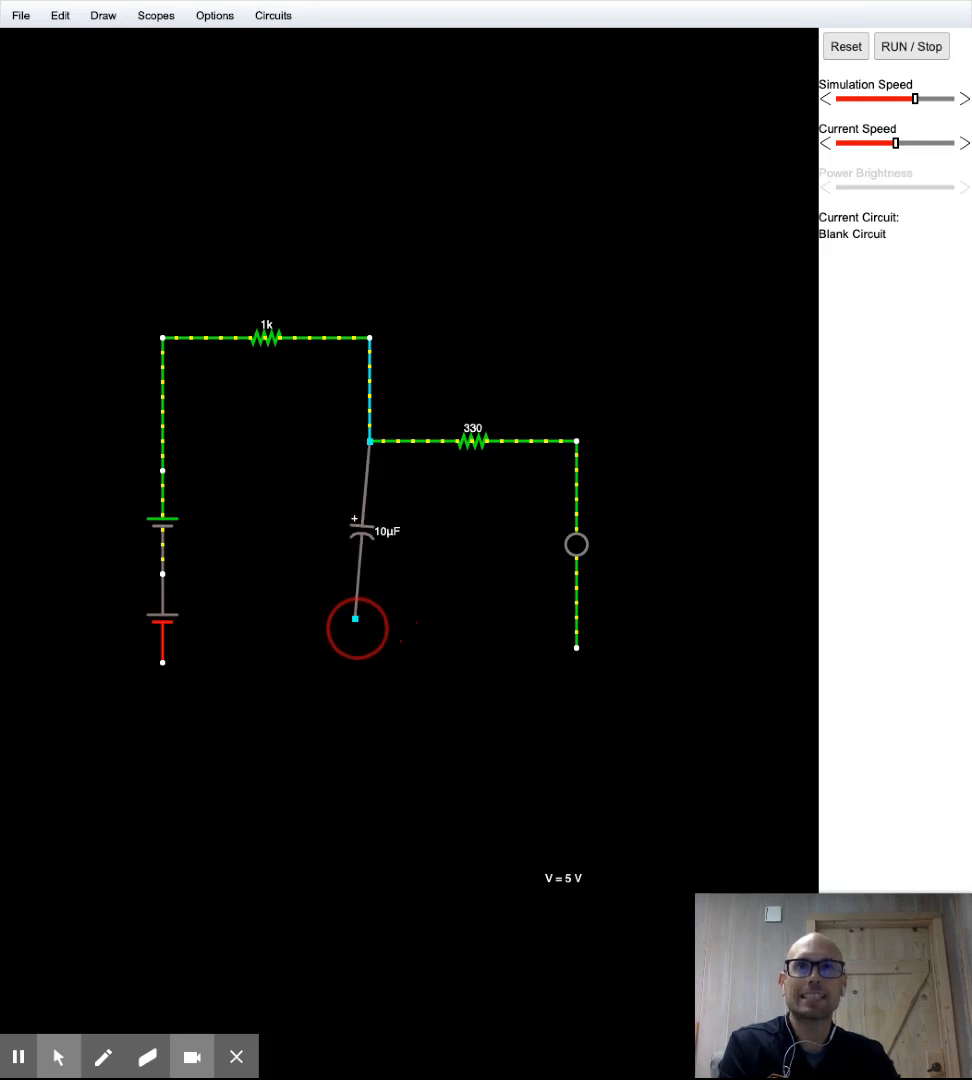
drag(355, 628, 369, 638)
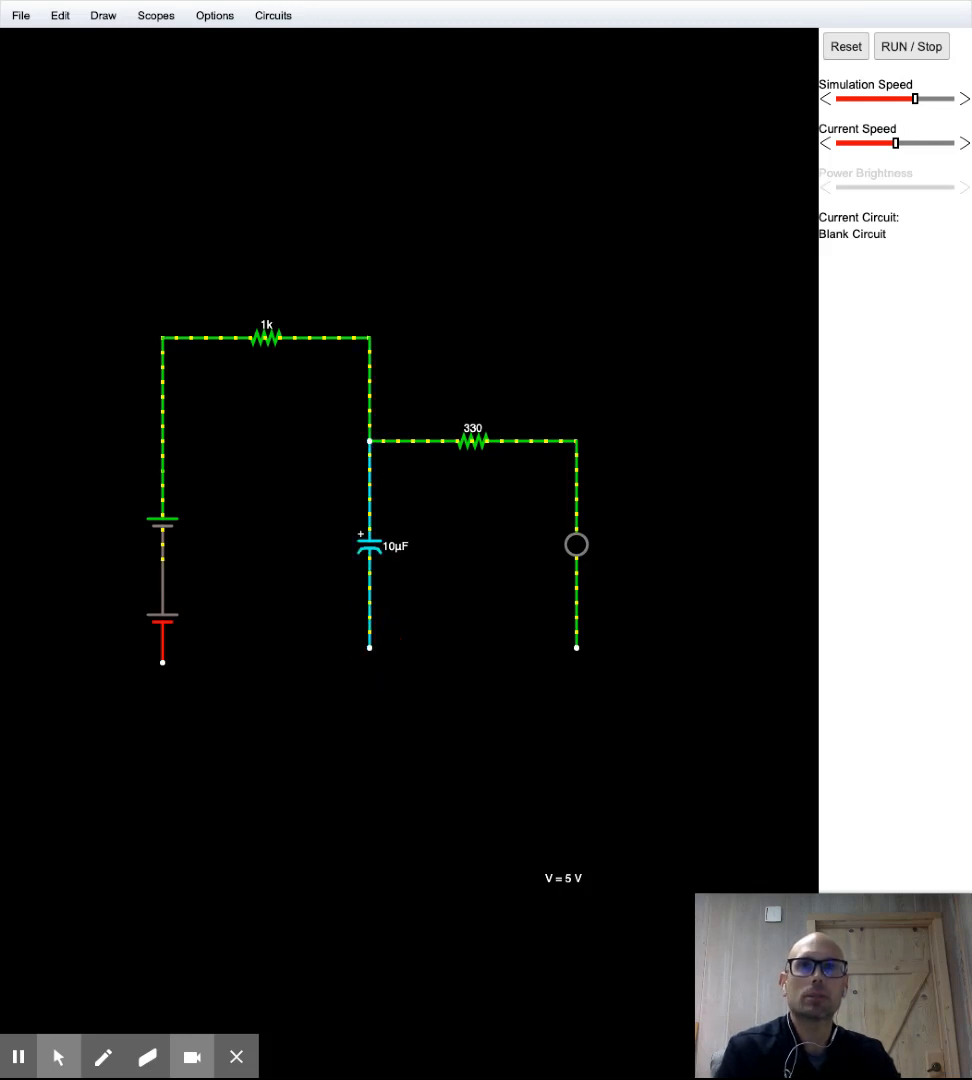
- Wire the capacitor's lower terminal across to the LED's lower terminal
click(102, 15)
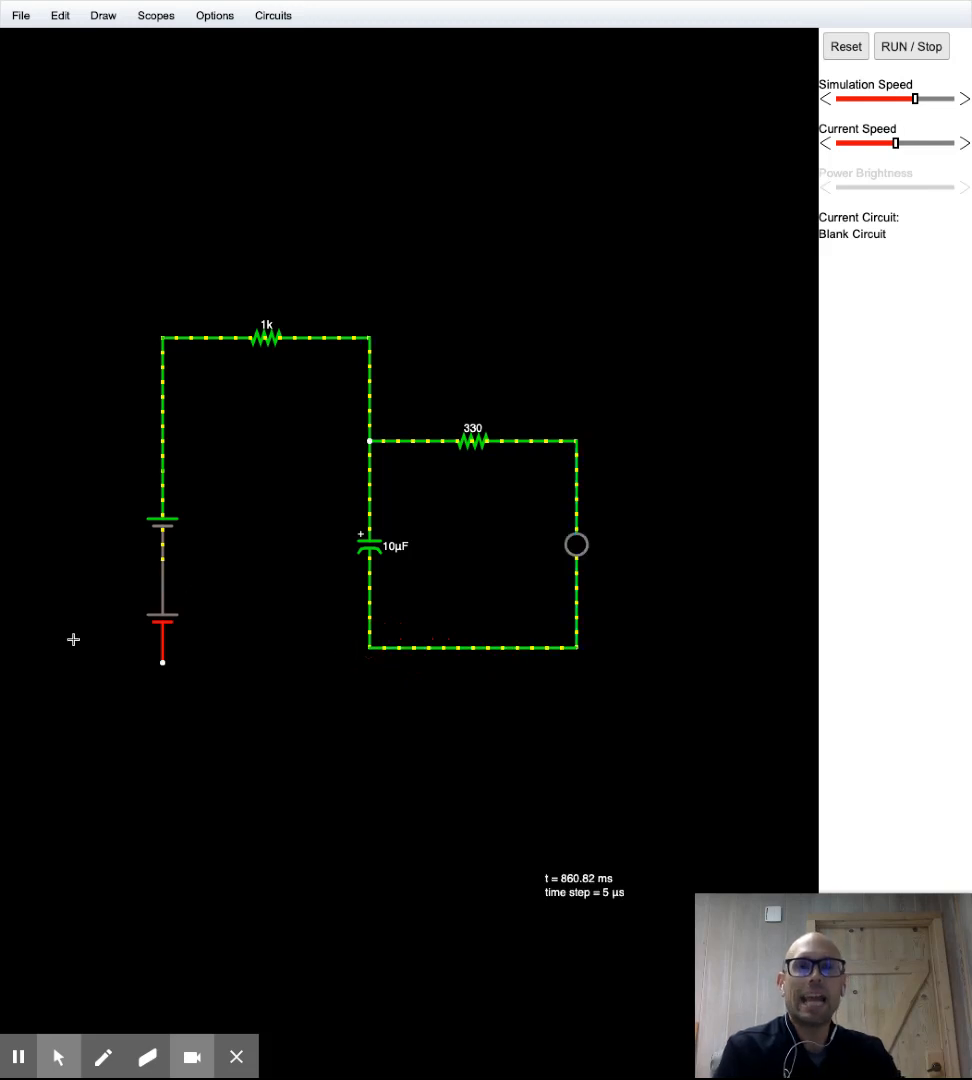
mouse_move(245, 101)
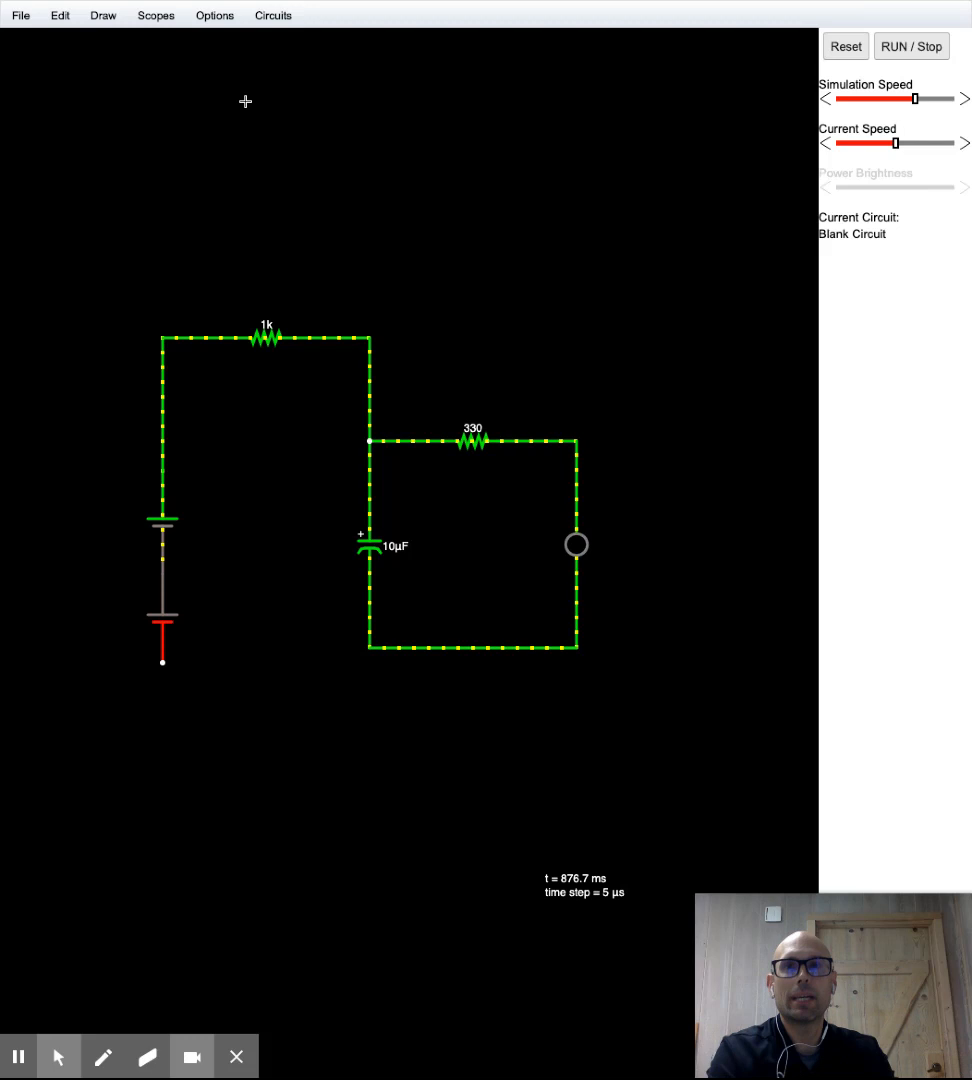
click(372, 545)
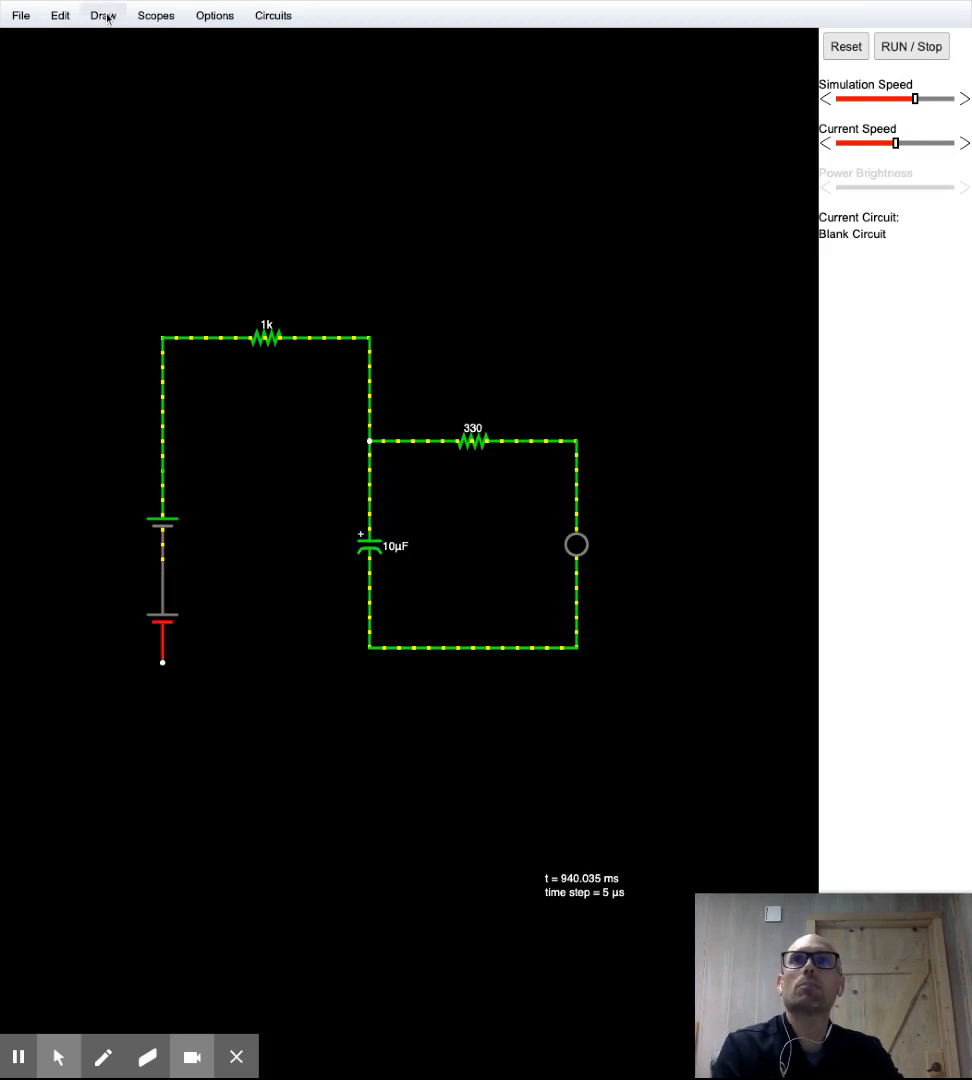
- Place a toggle switch from the battery's bottom terminal to the capacitor's lower junction
click(103, 15)
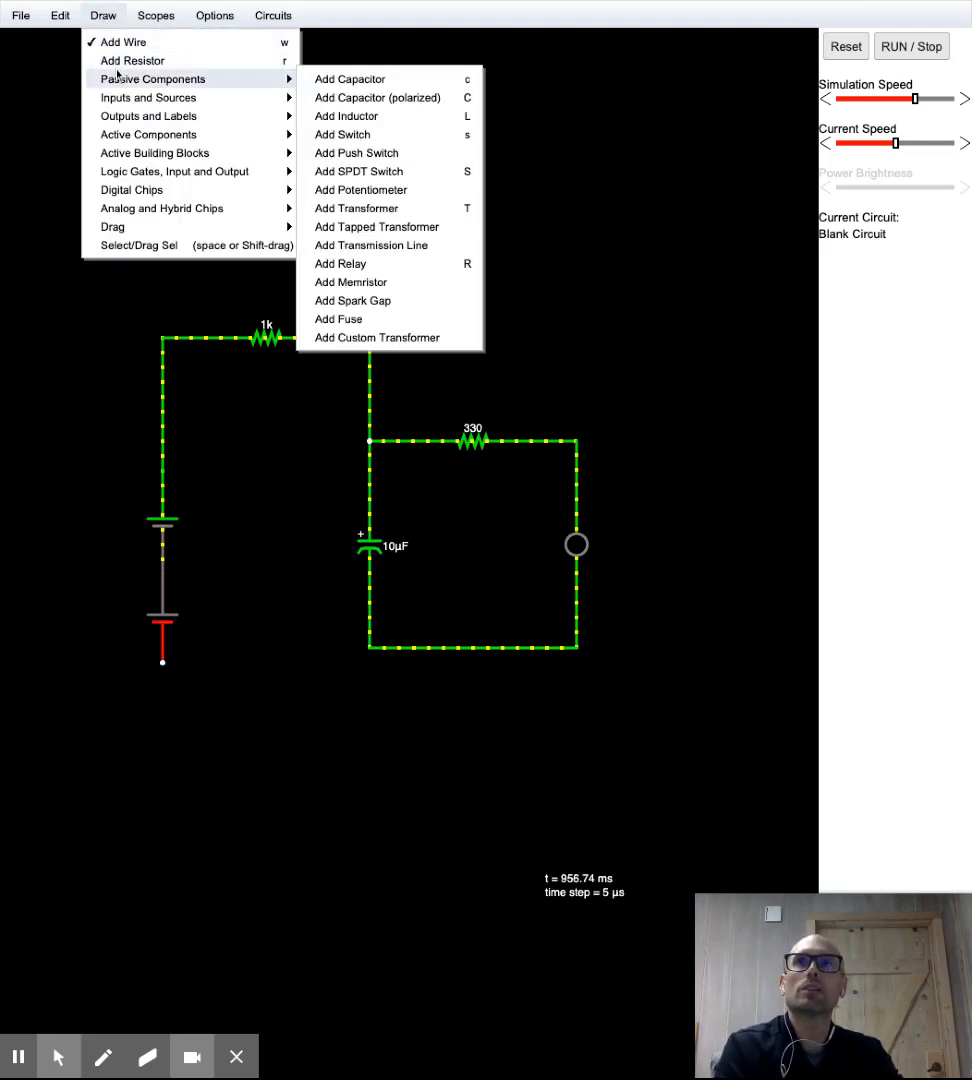
mouse_move(349, 78)
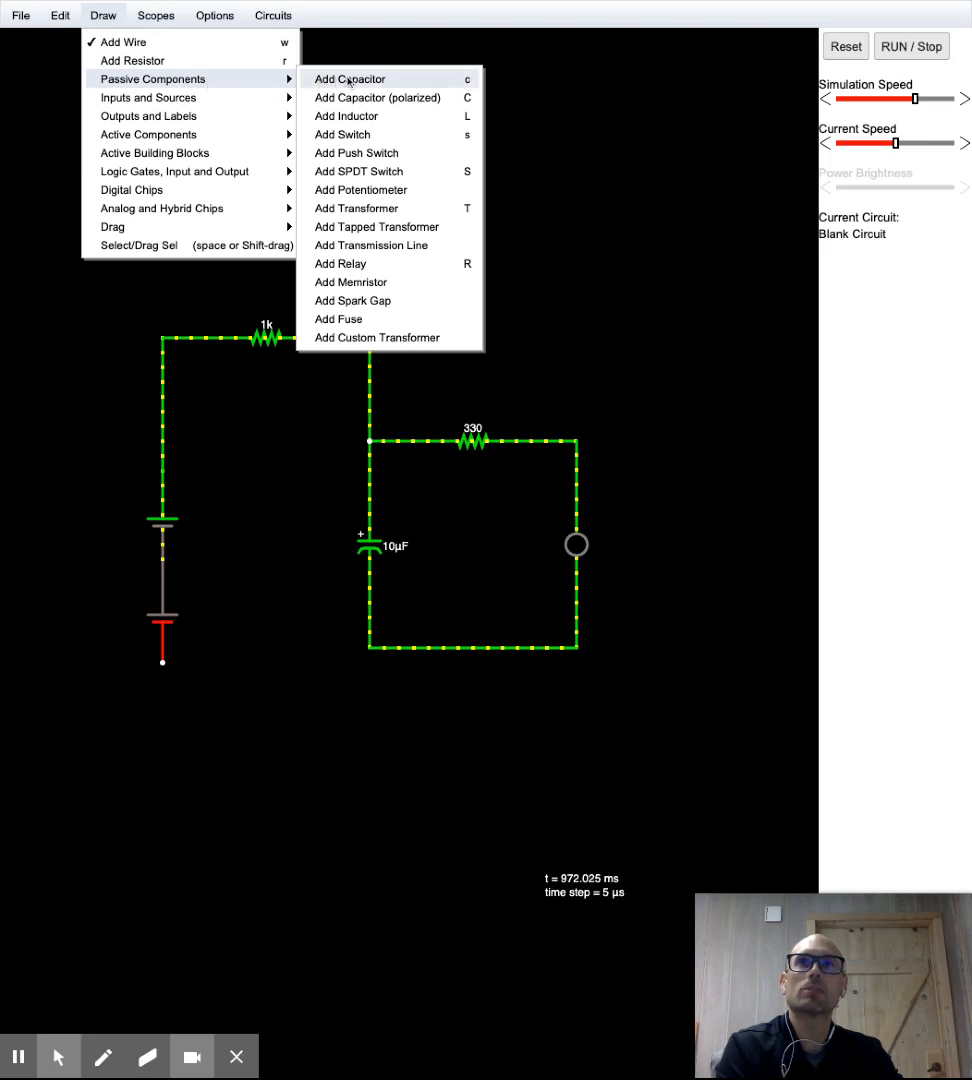
mouse_move(342, 134)
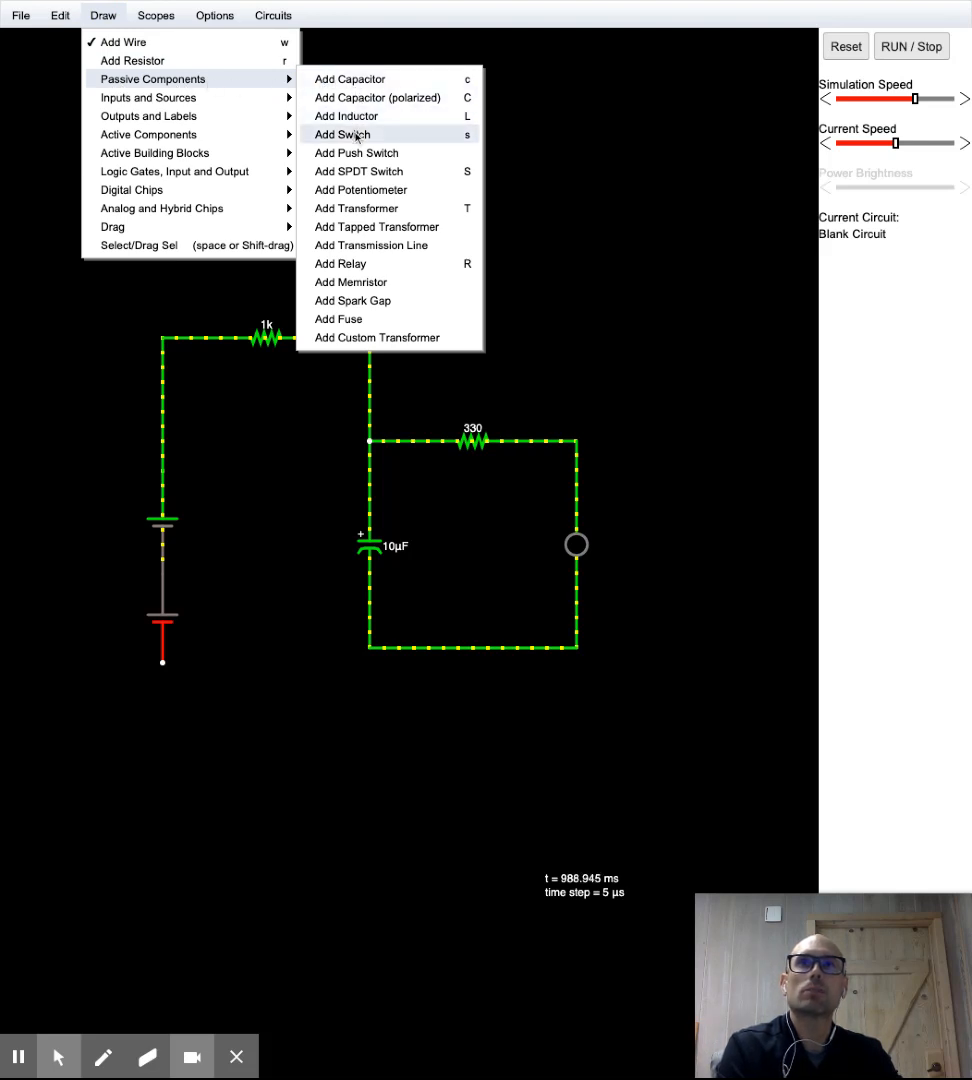
mouse_move(357, 171)
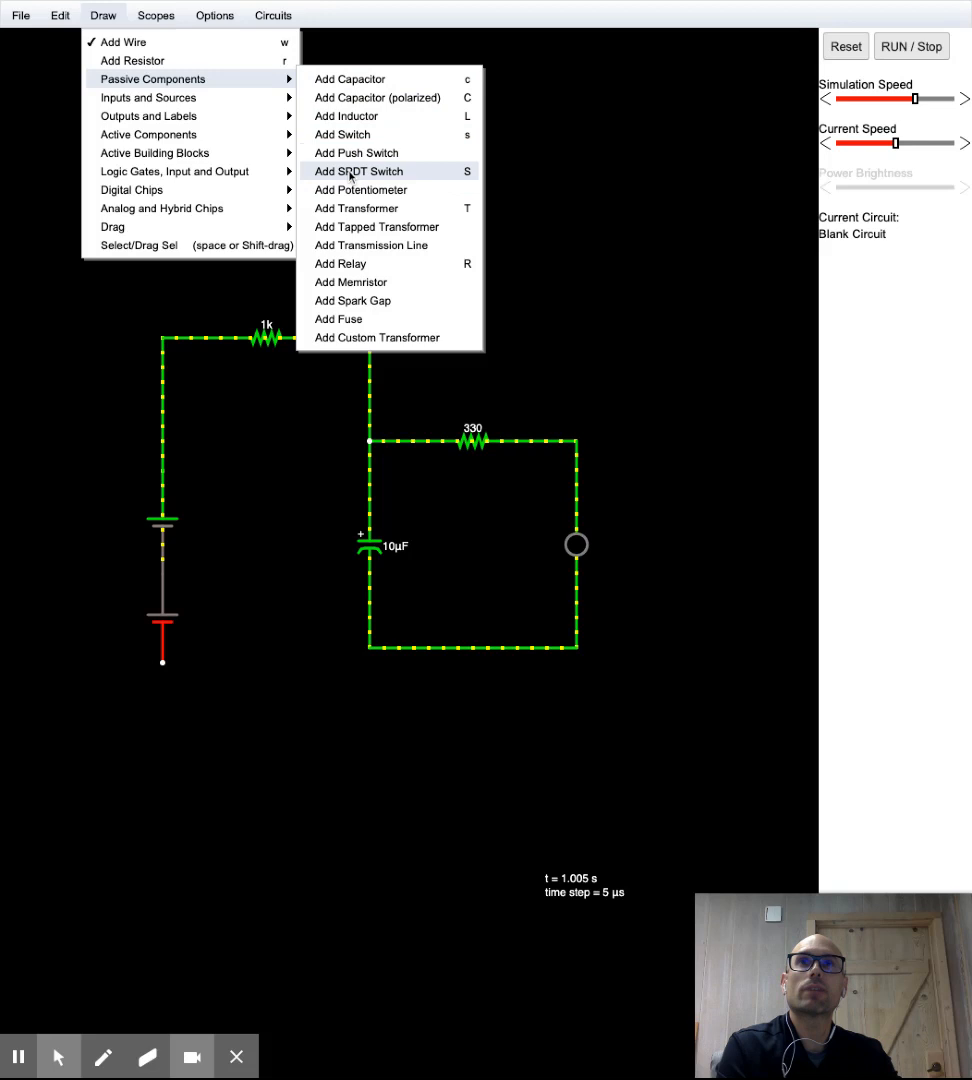
mouse_move(350, 134)
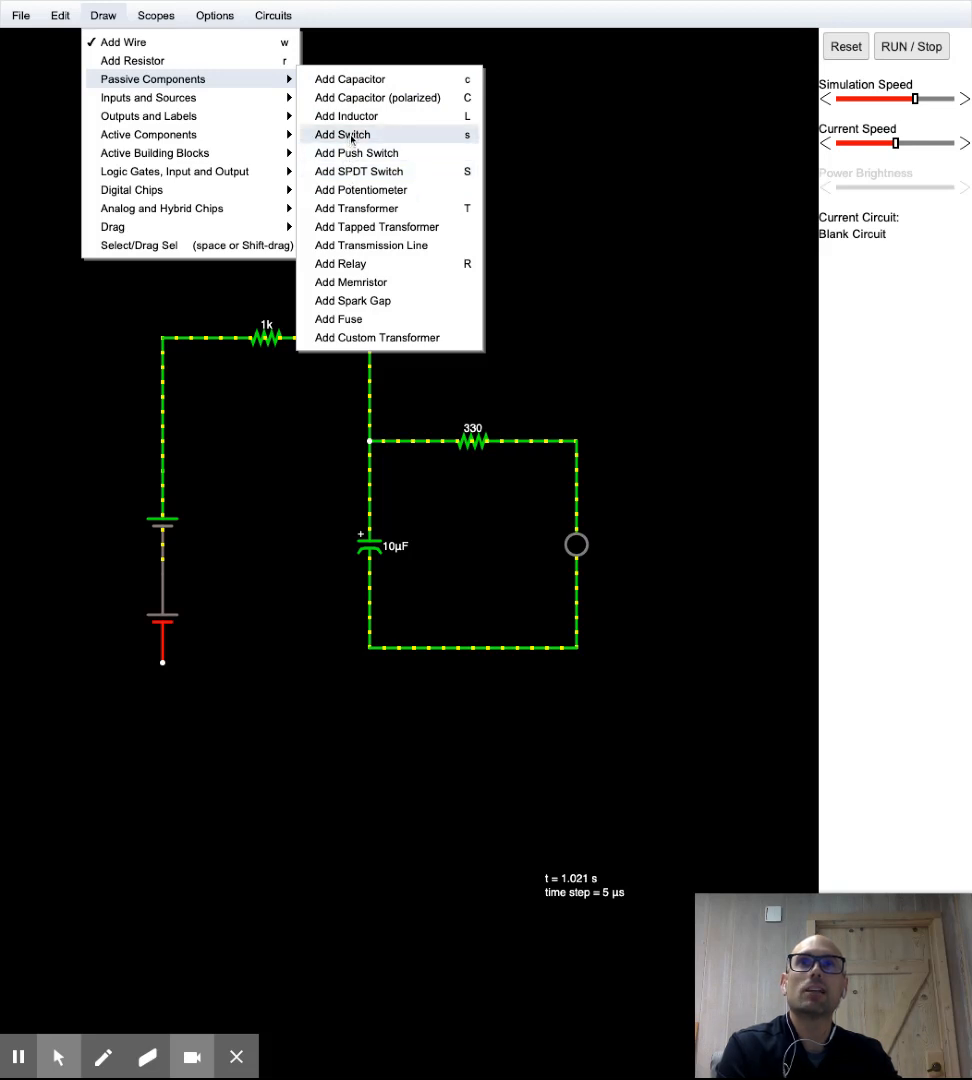
click(342, 134)
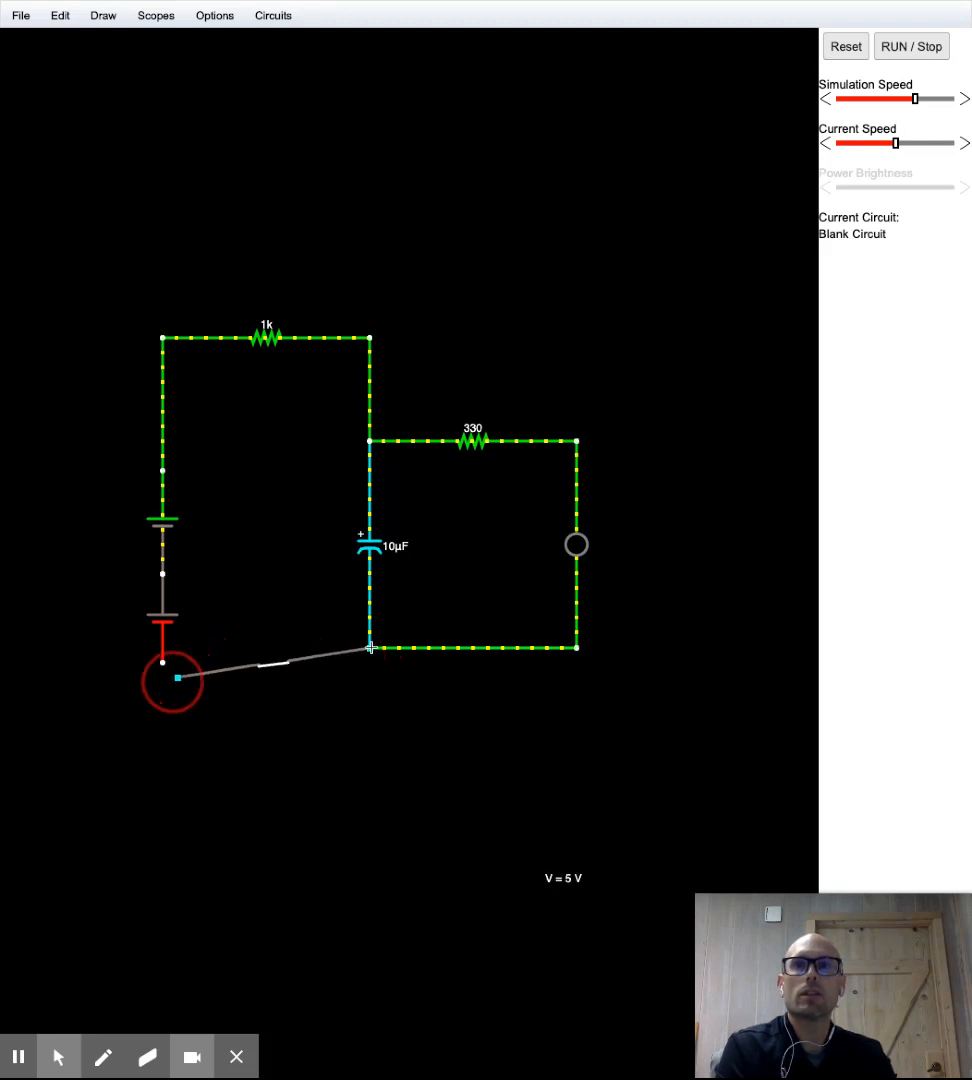
drag(173, 680, 195, 655)
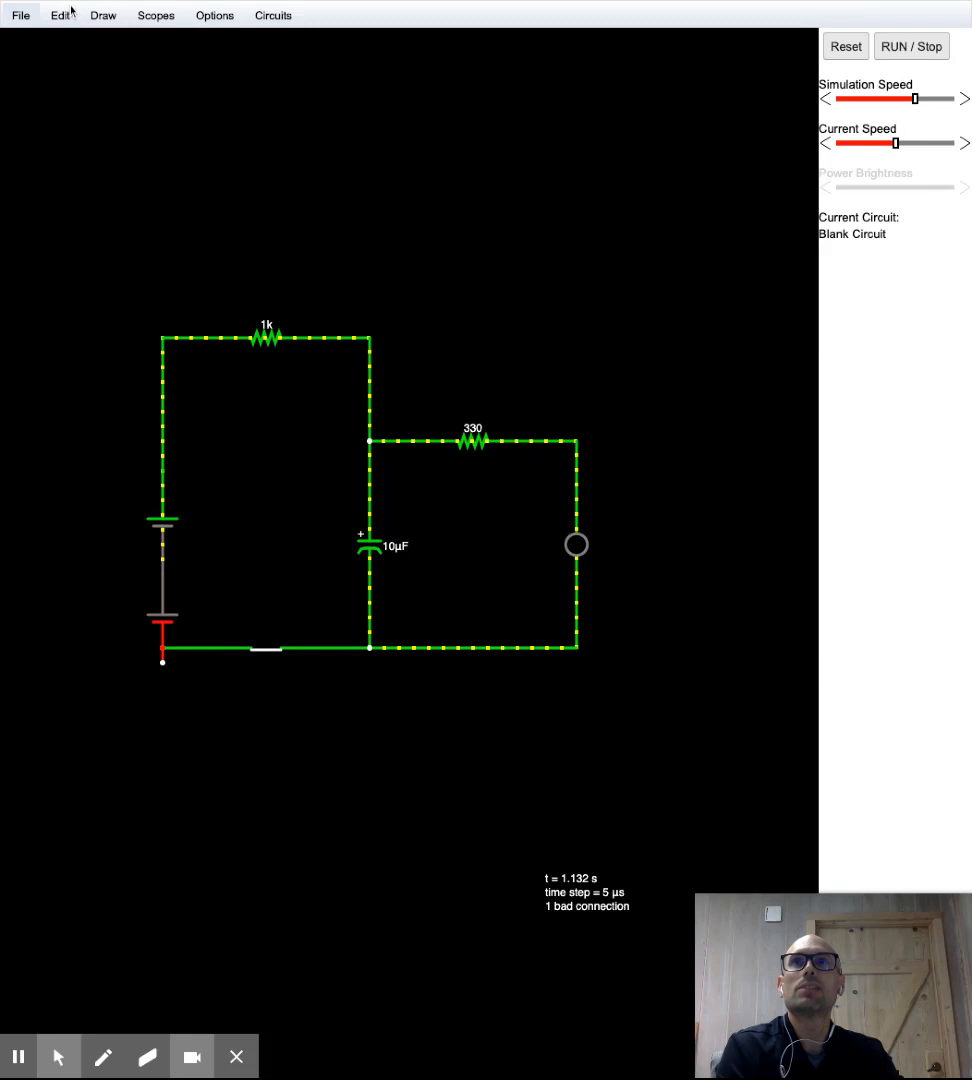
- Reconnect the switch's loose end to the battery to clear the bad connection
click(102, 14)
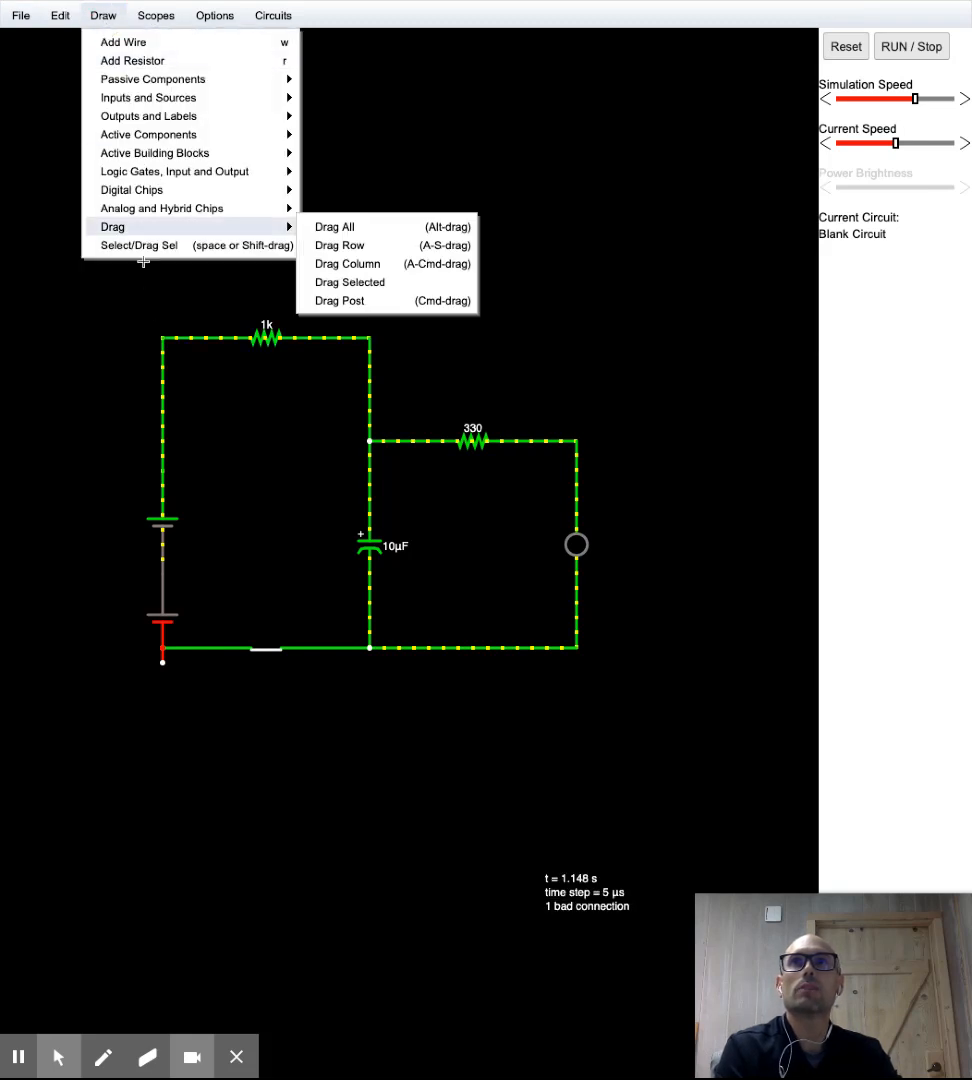
mouse_move(139, 245)
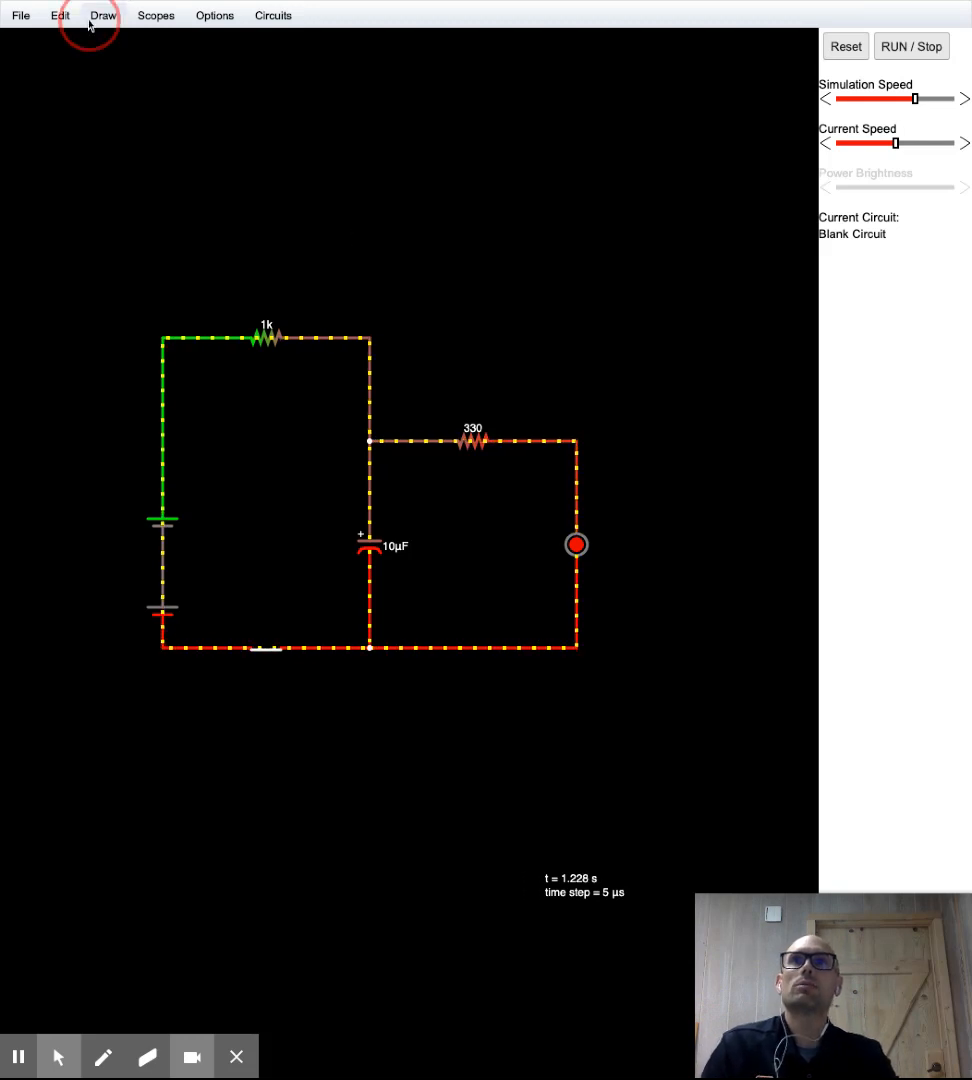
click(102, 15)
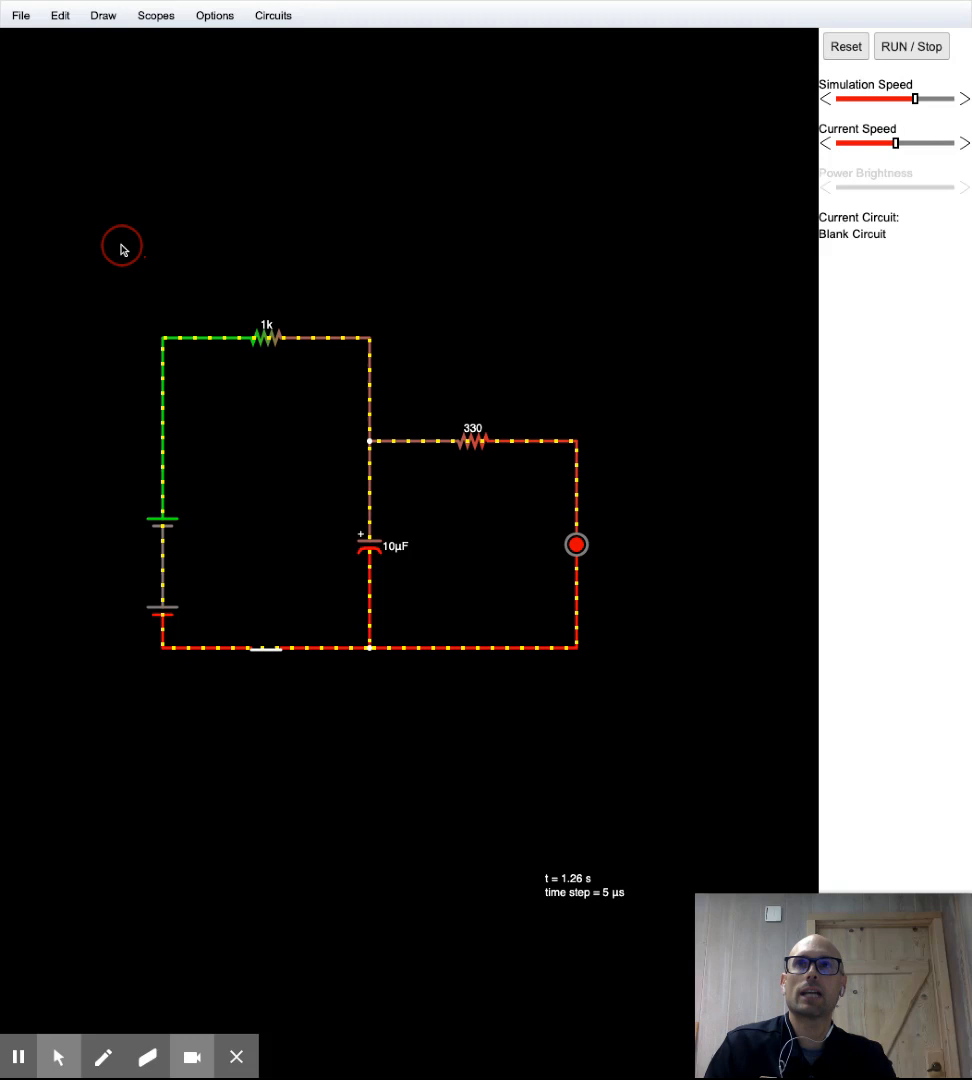
click(265, 648)
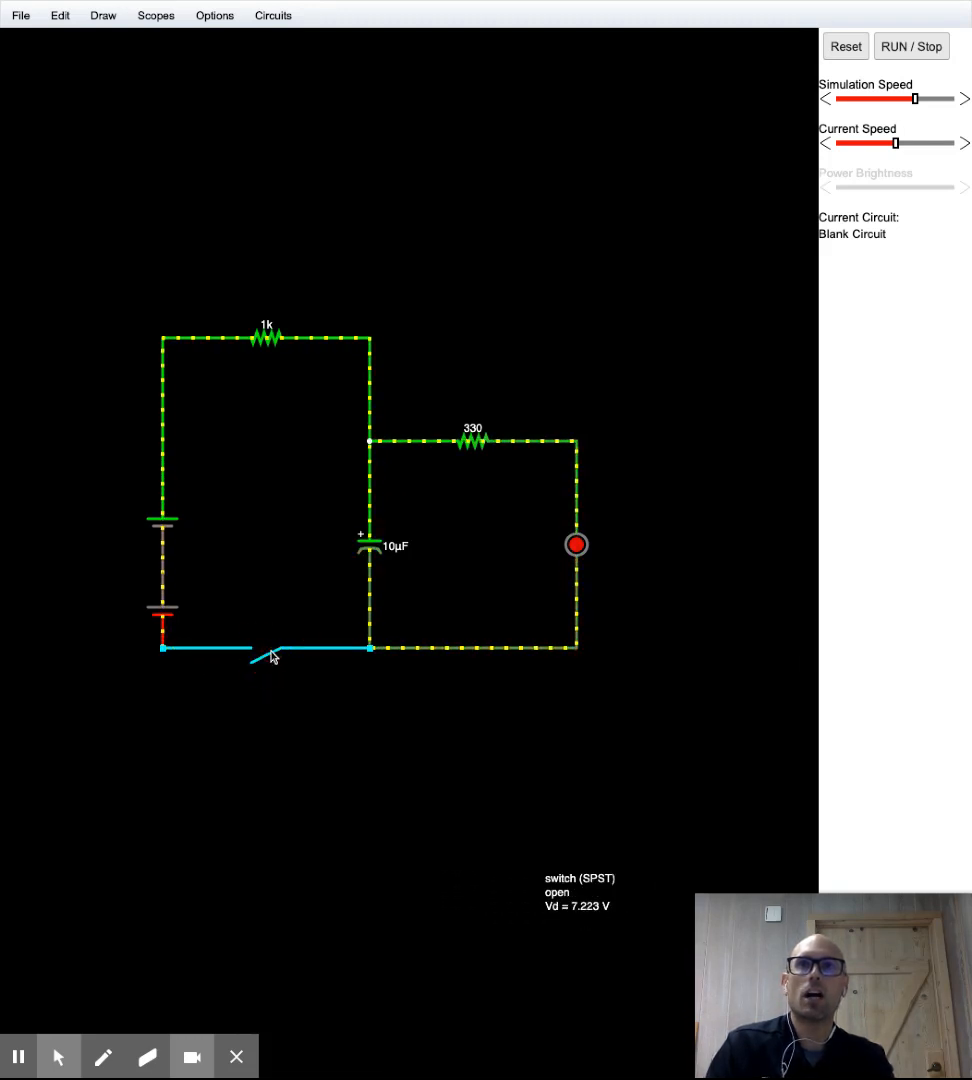
- Toggle the switch open and closed to test that the LED lights
click(270, 650)
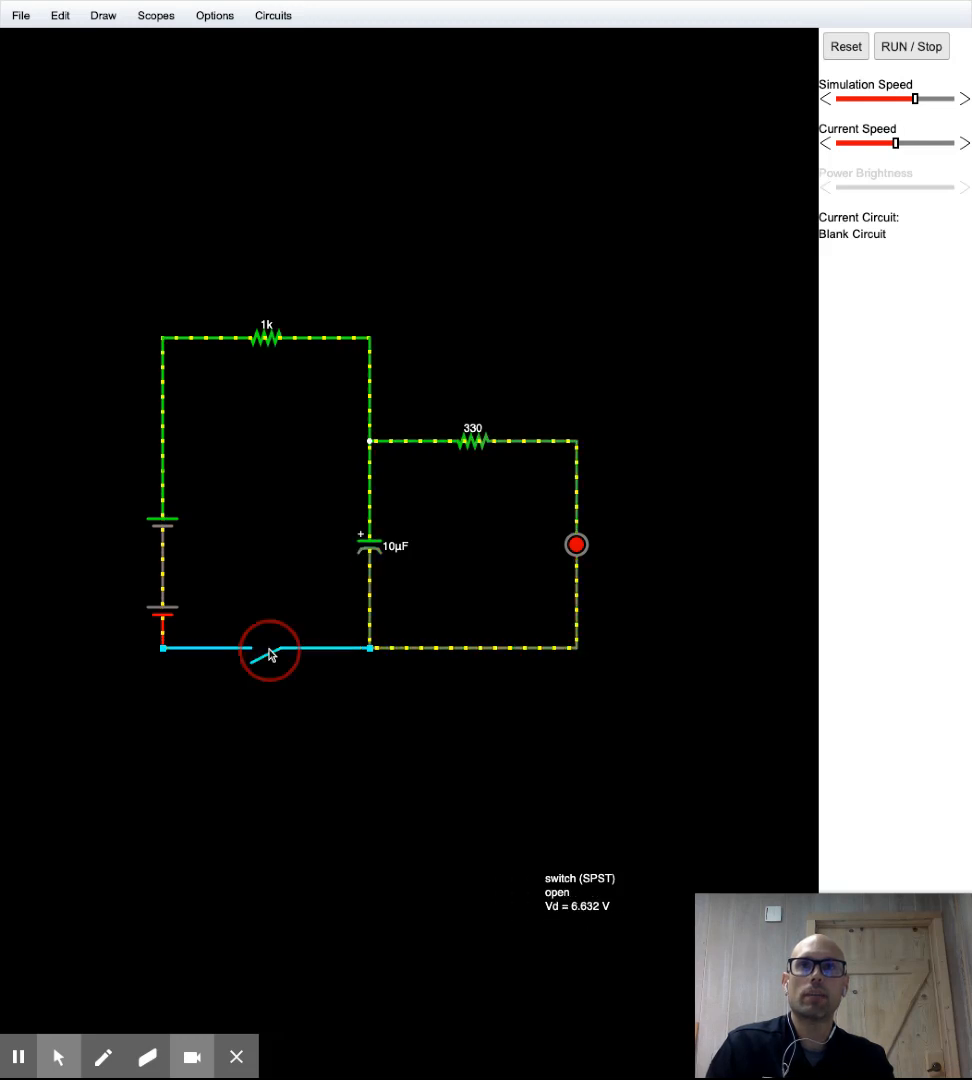
click(268, 651)
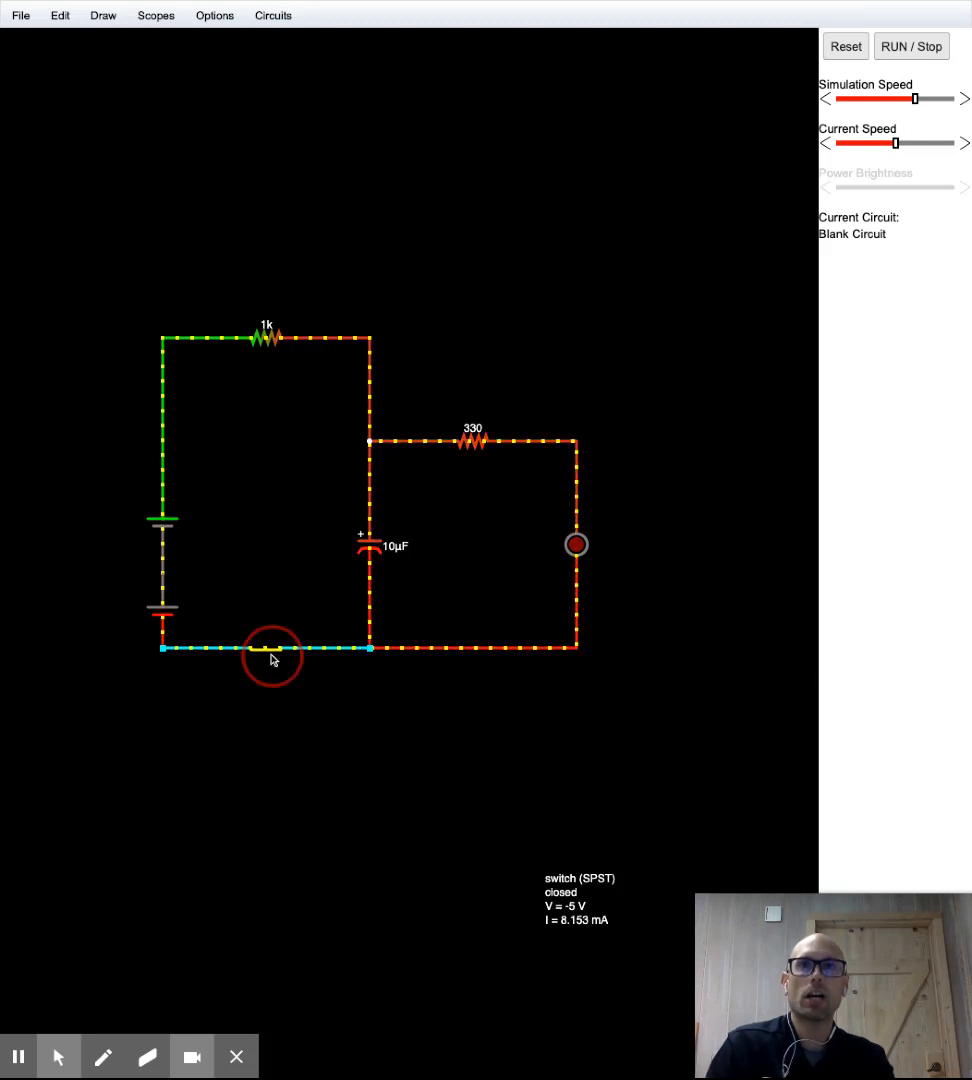
click(270, 648)
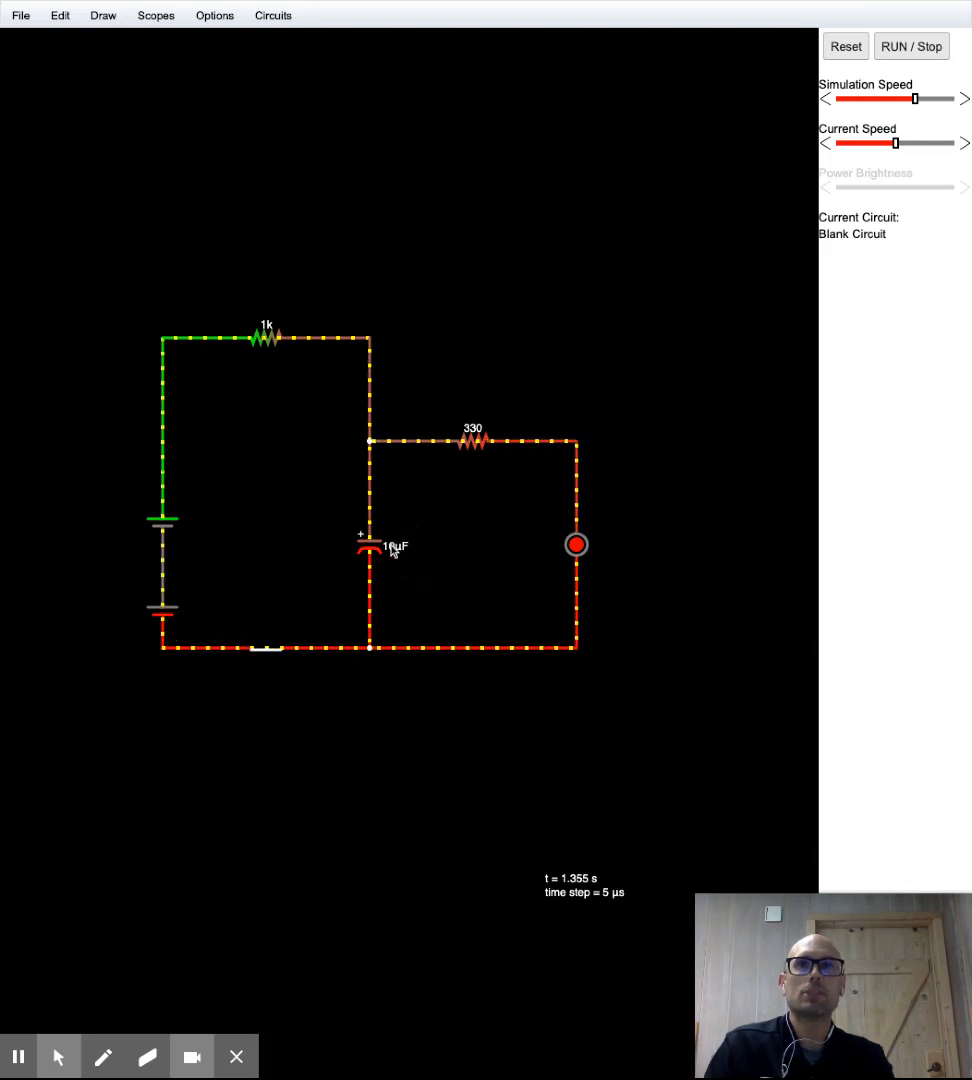
- Set the polarized capacitor to 1 mF (1000u), then toggle the switch off and on
click(370, 545)
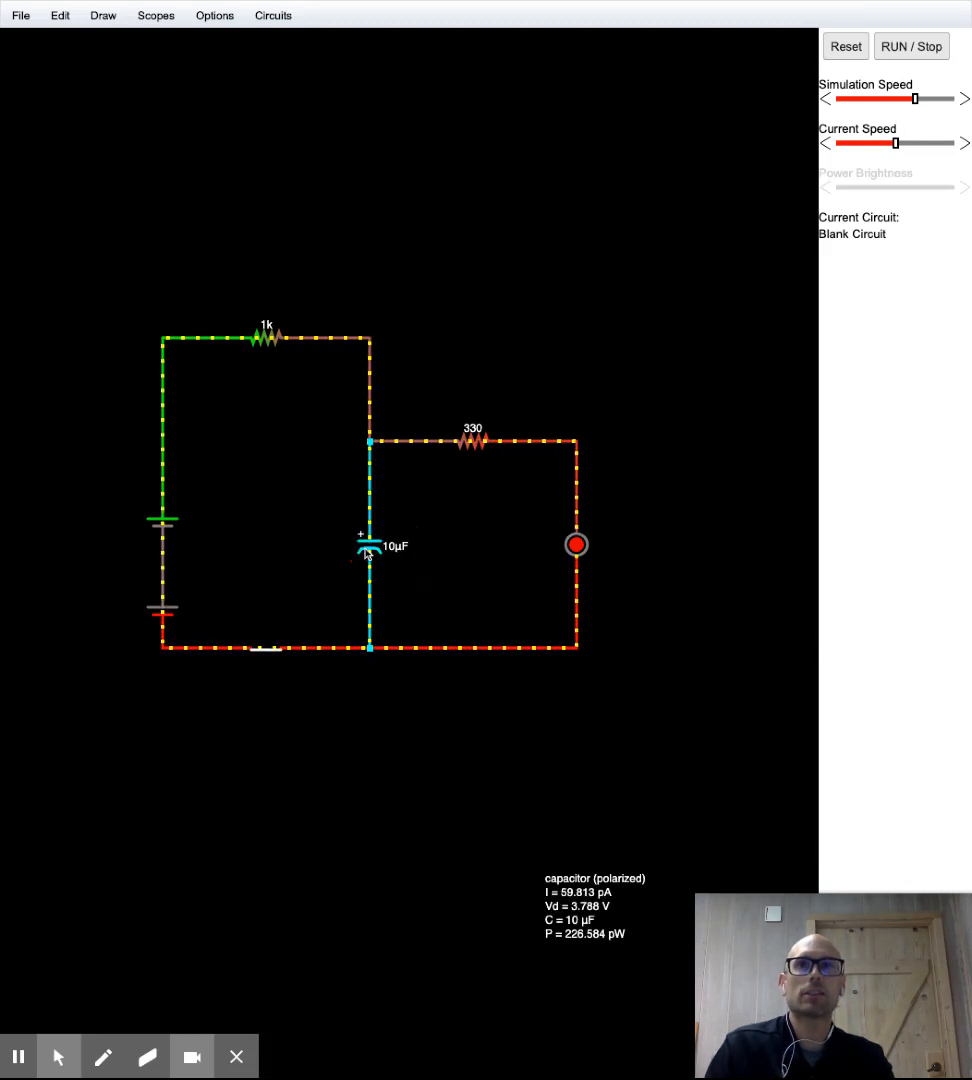
double_click(370, 545)
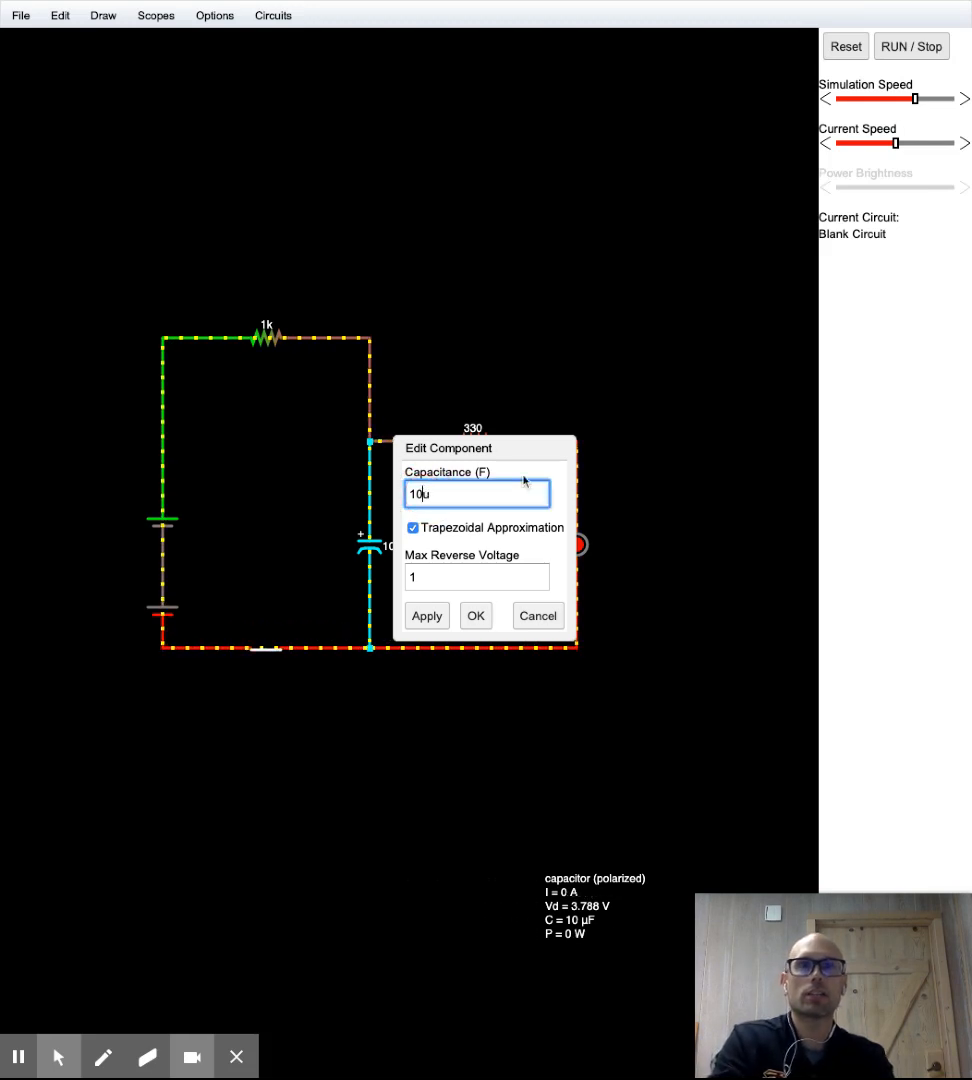
text(00)
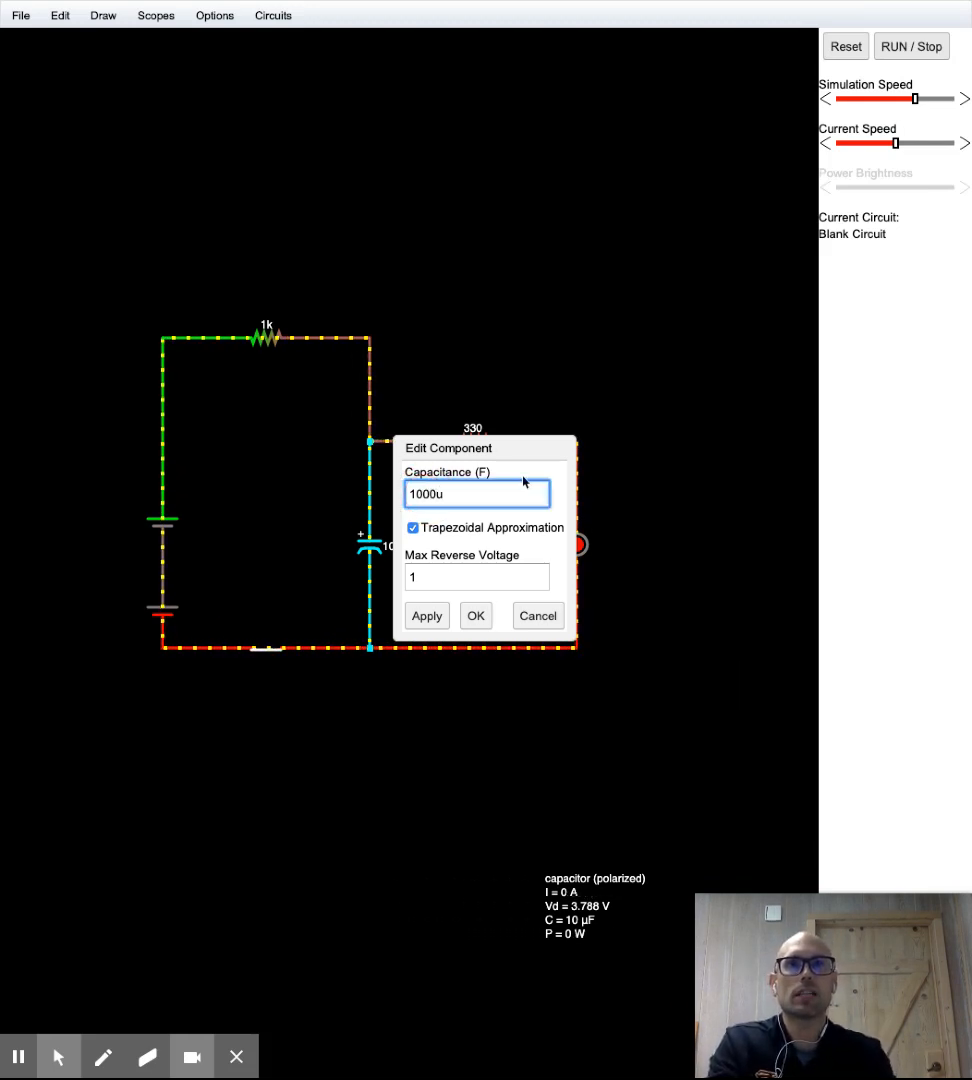
click(476, 615)
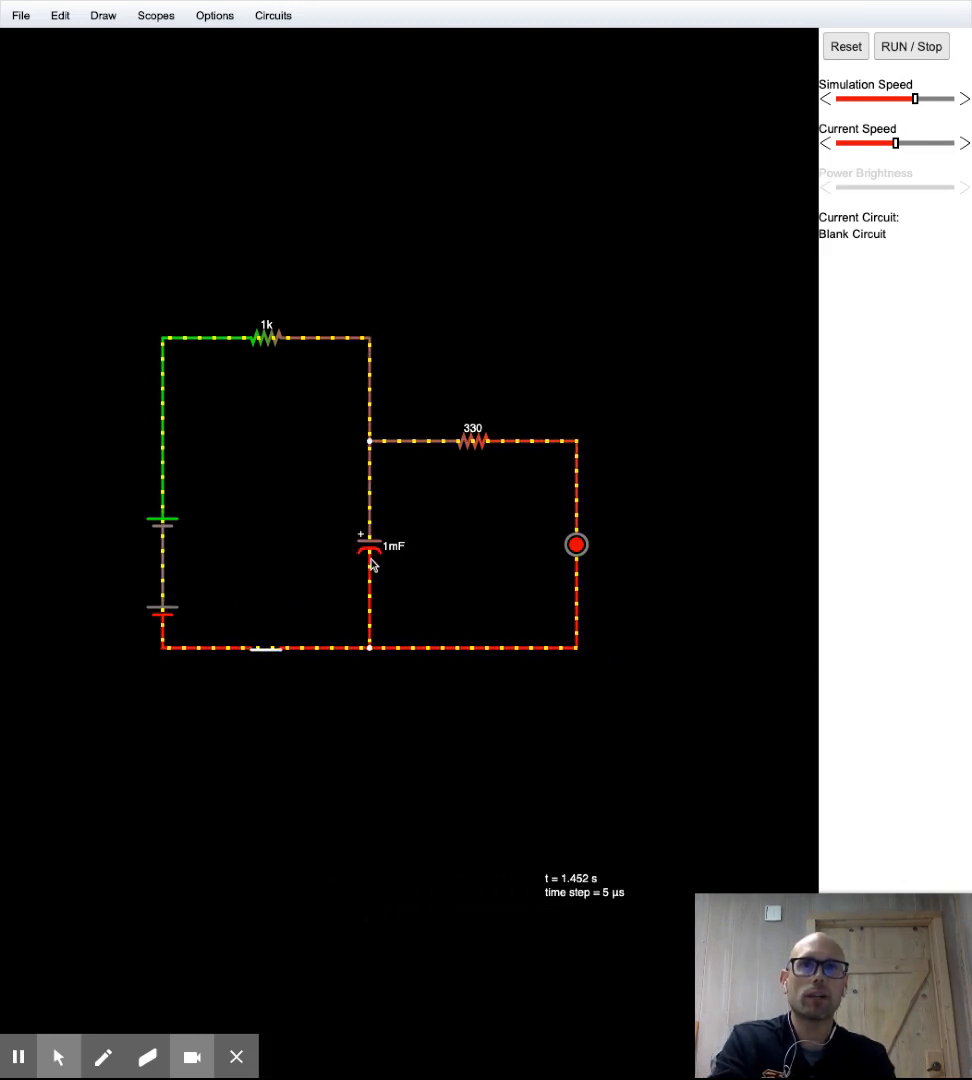
click(270, 648)
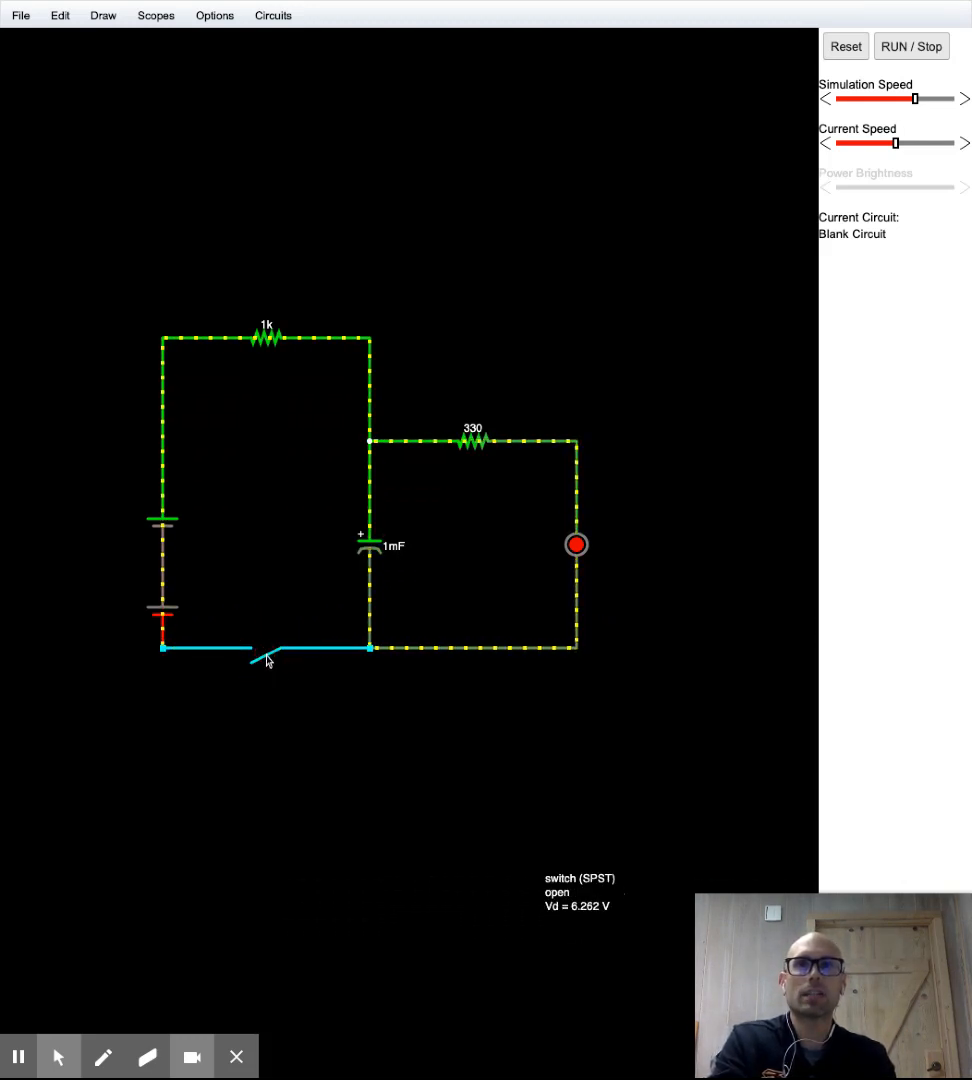
click(265, 655)
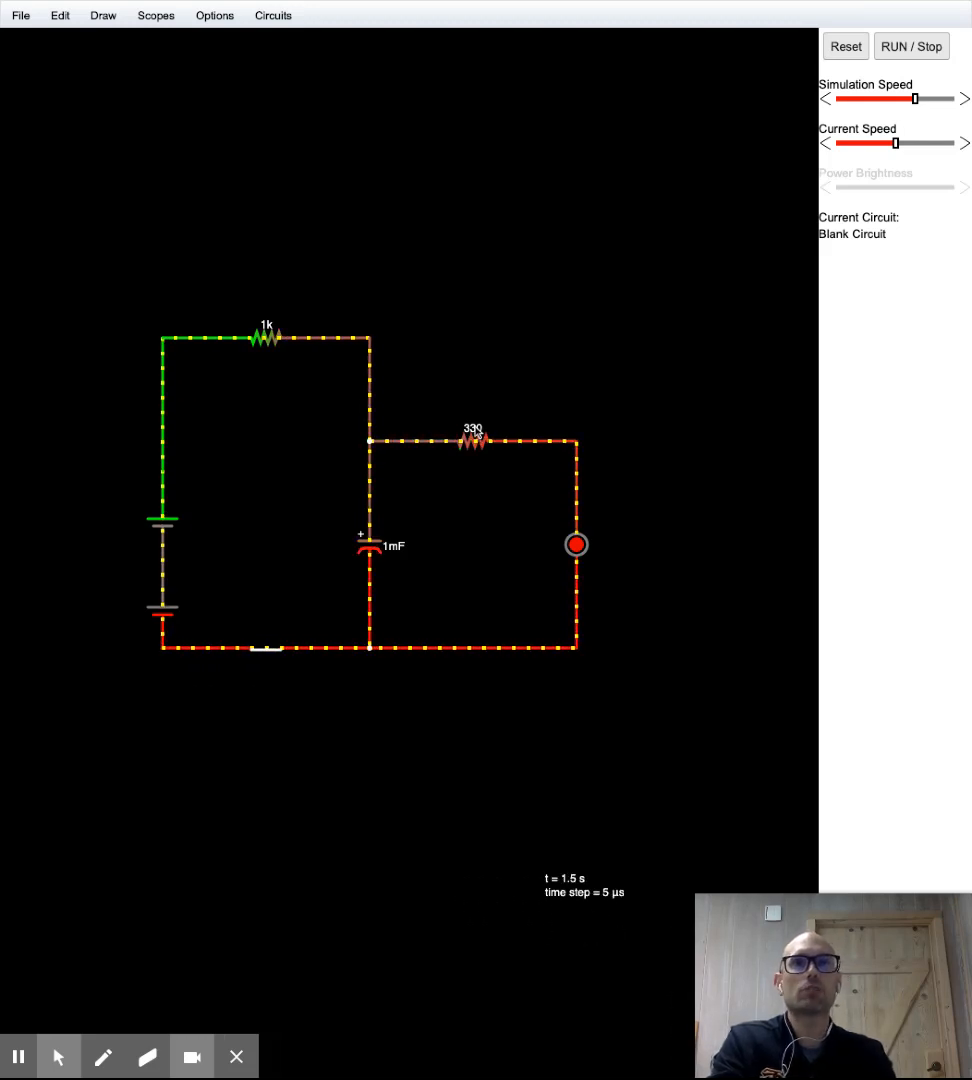
- Change the LED's series resistor from 330 Ω to 10k
double_click(473, 441)
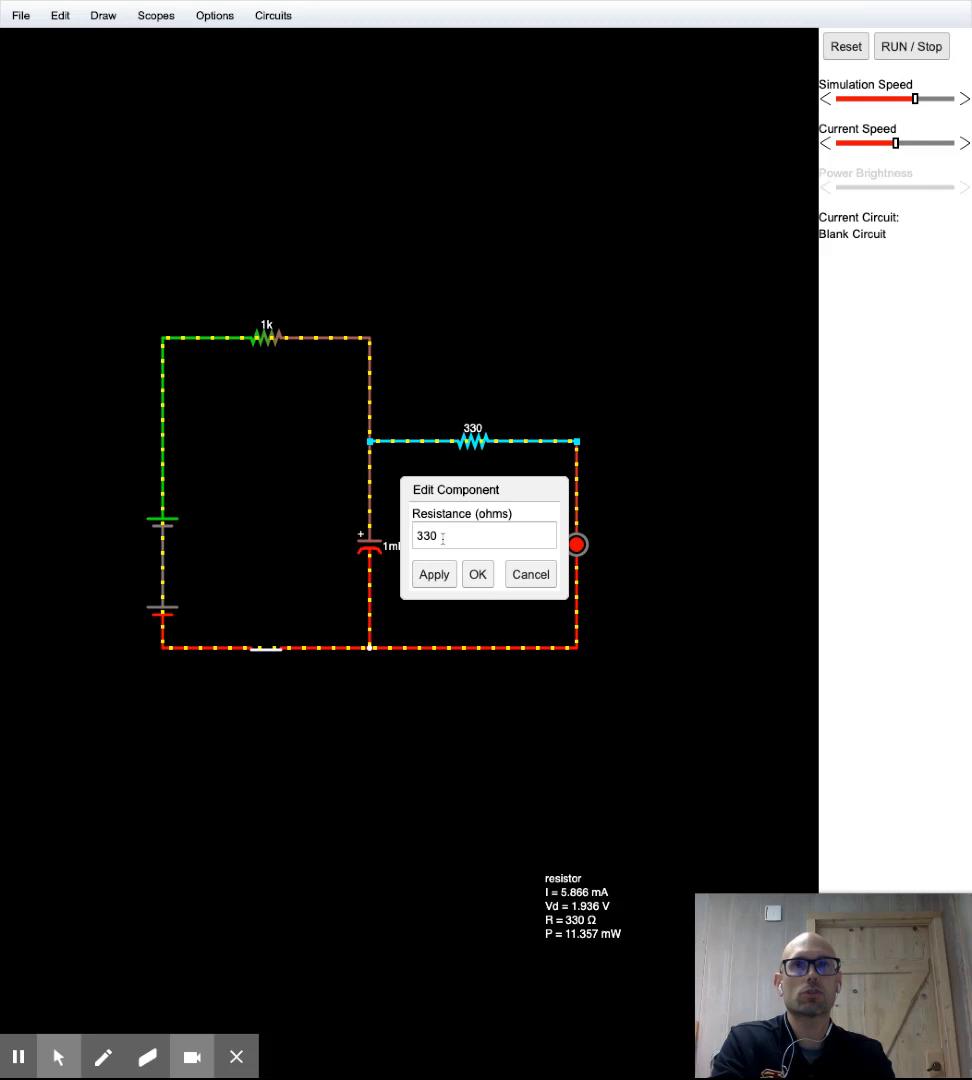
click(483, 535)
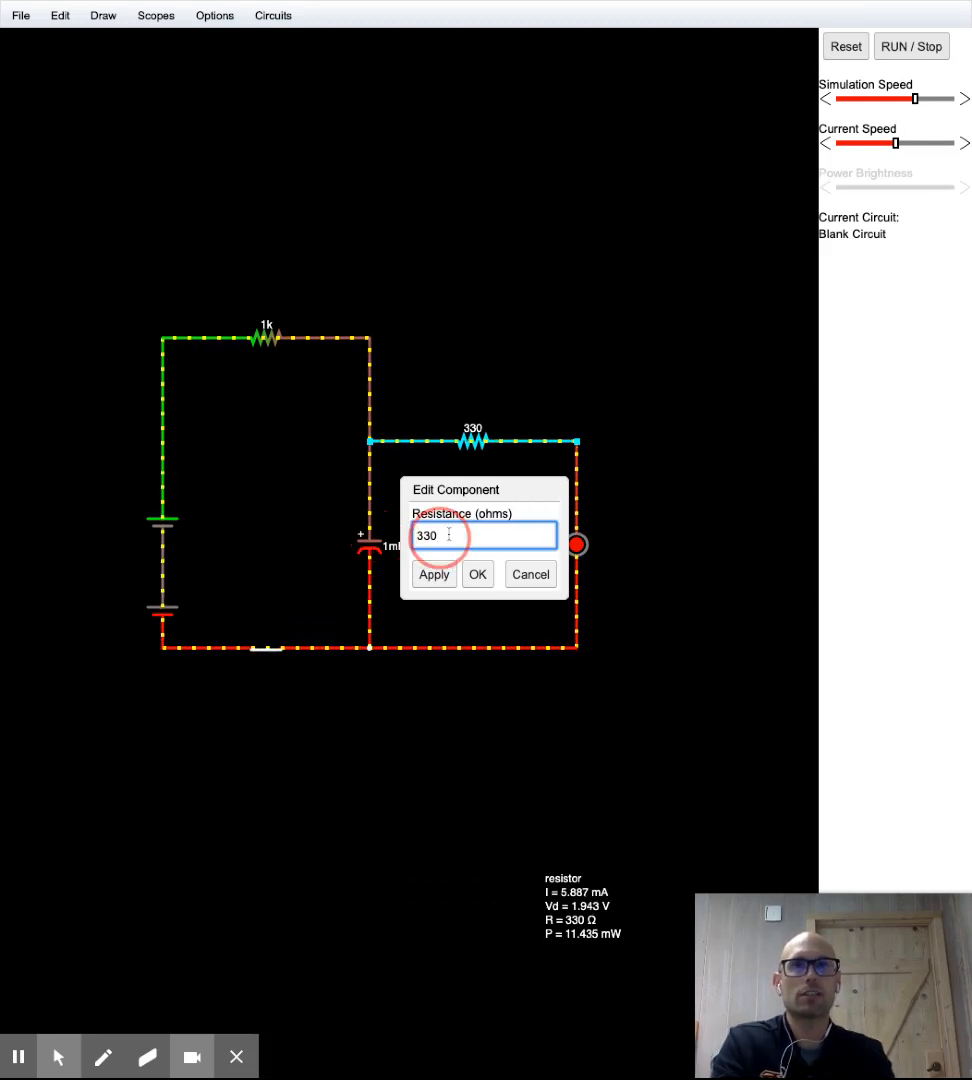
triple_click(483, 535)
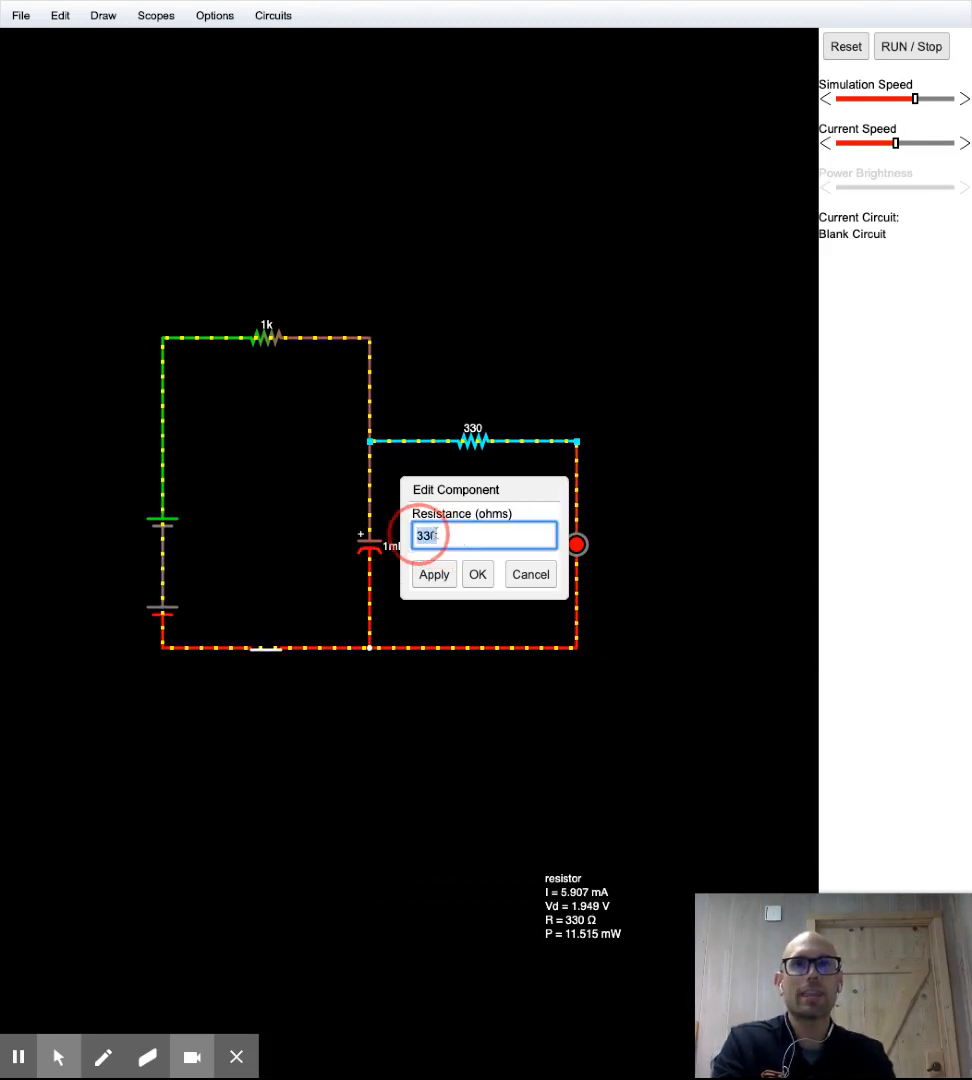
text(:10)
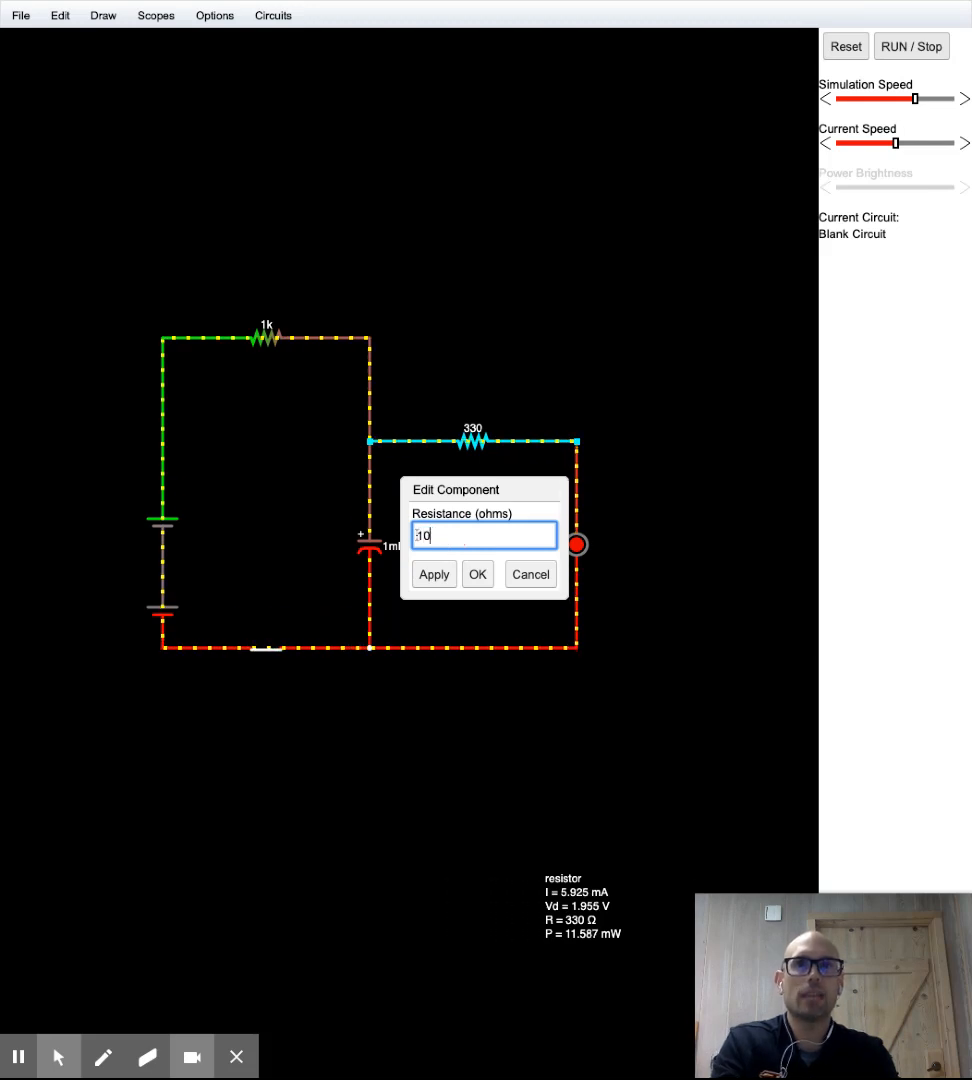
text(10k)
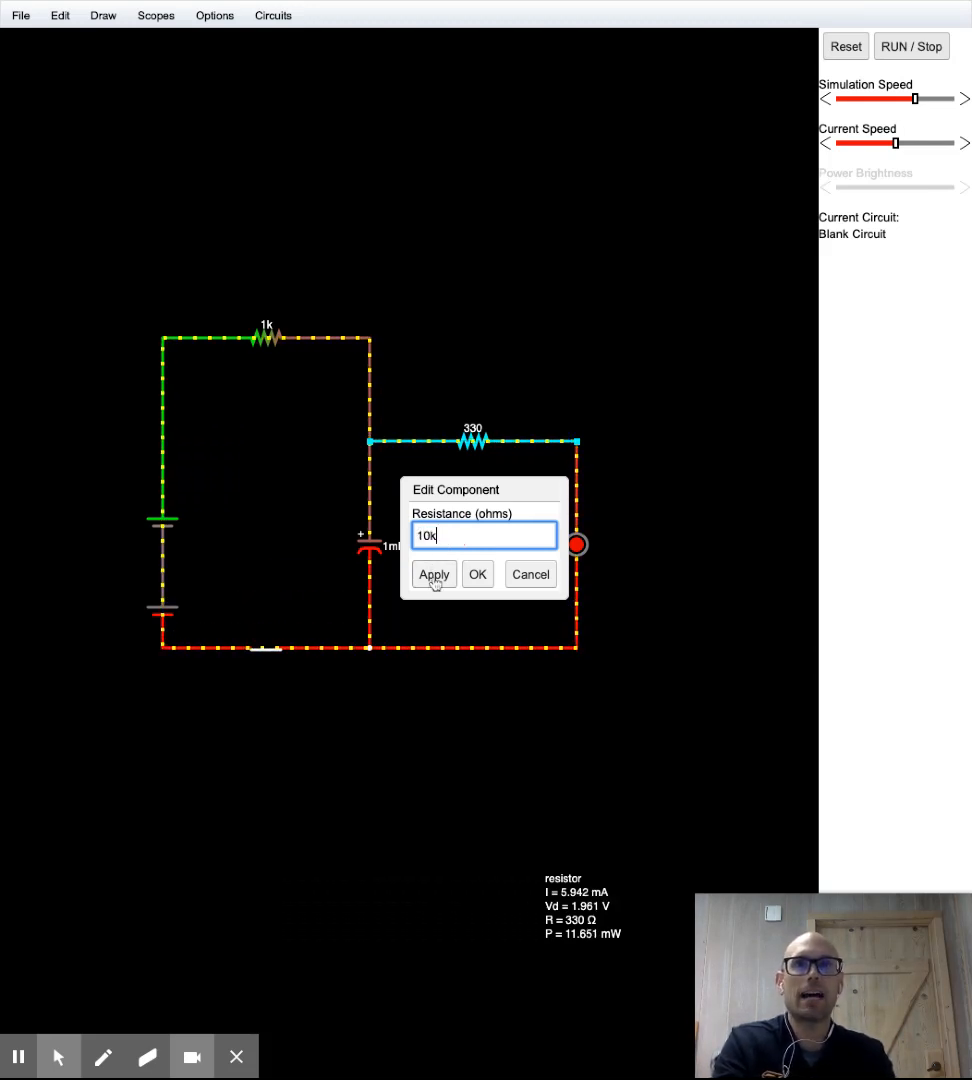
click(477, 574)
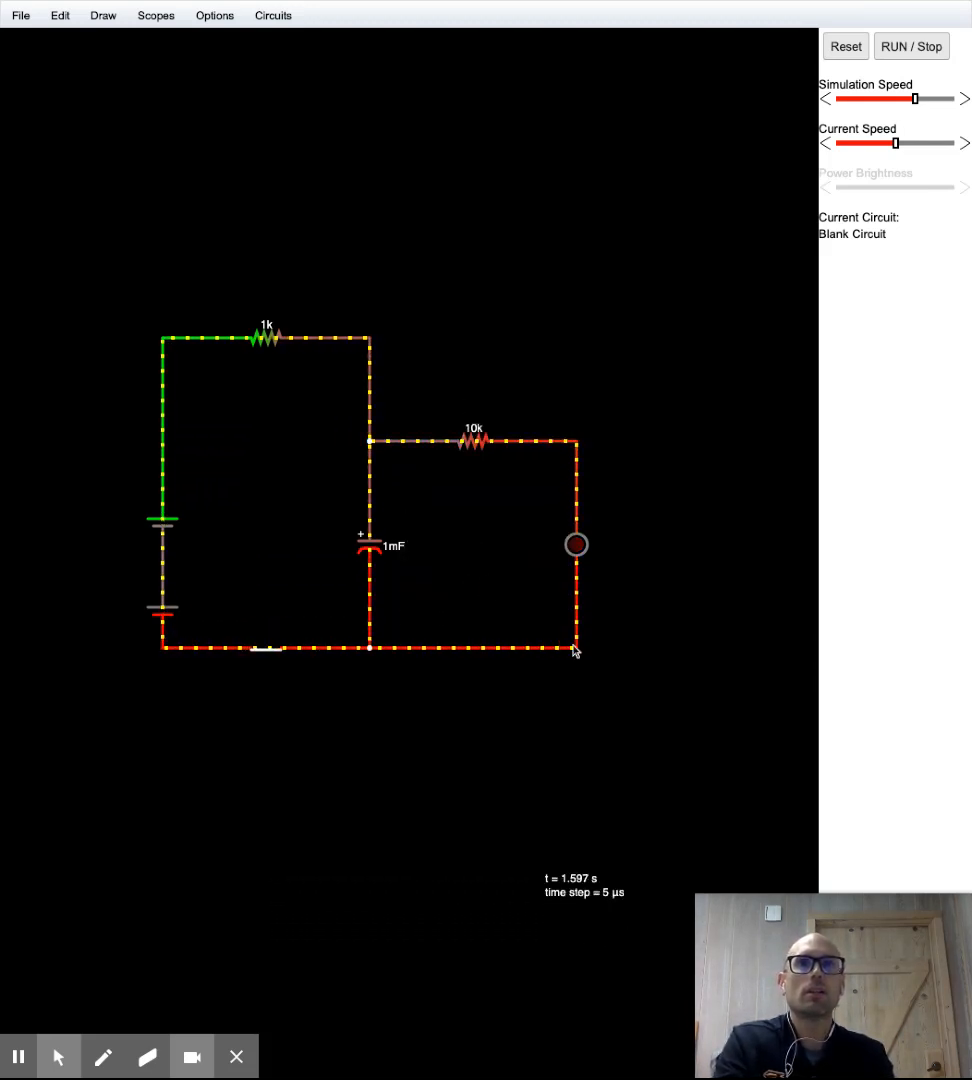
- Toggle the switch a few times, leaving it open with the LED dim
click(265, 648)
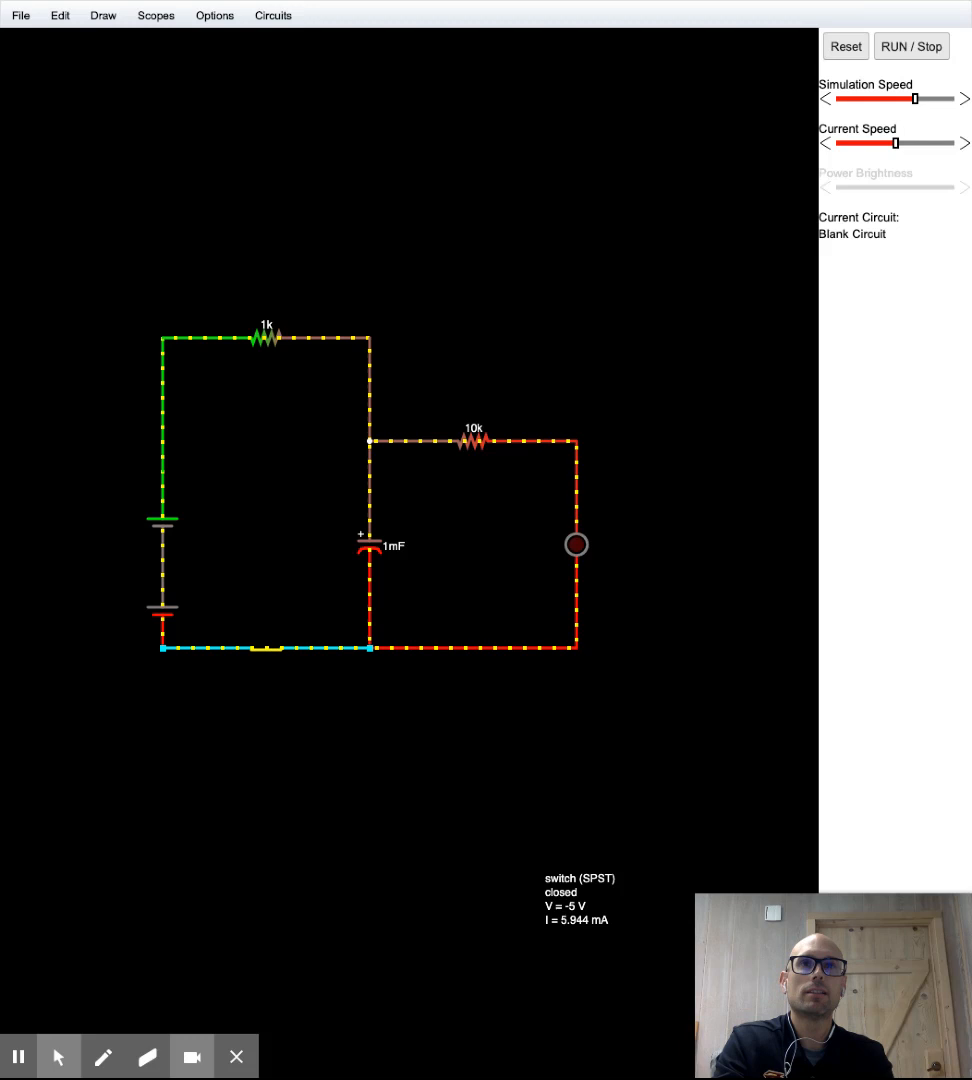
click(268, 653)
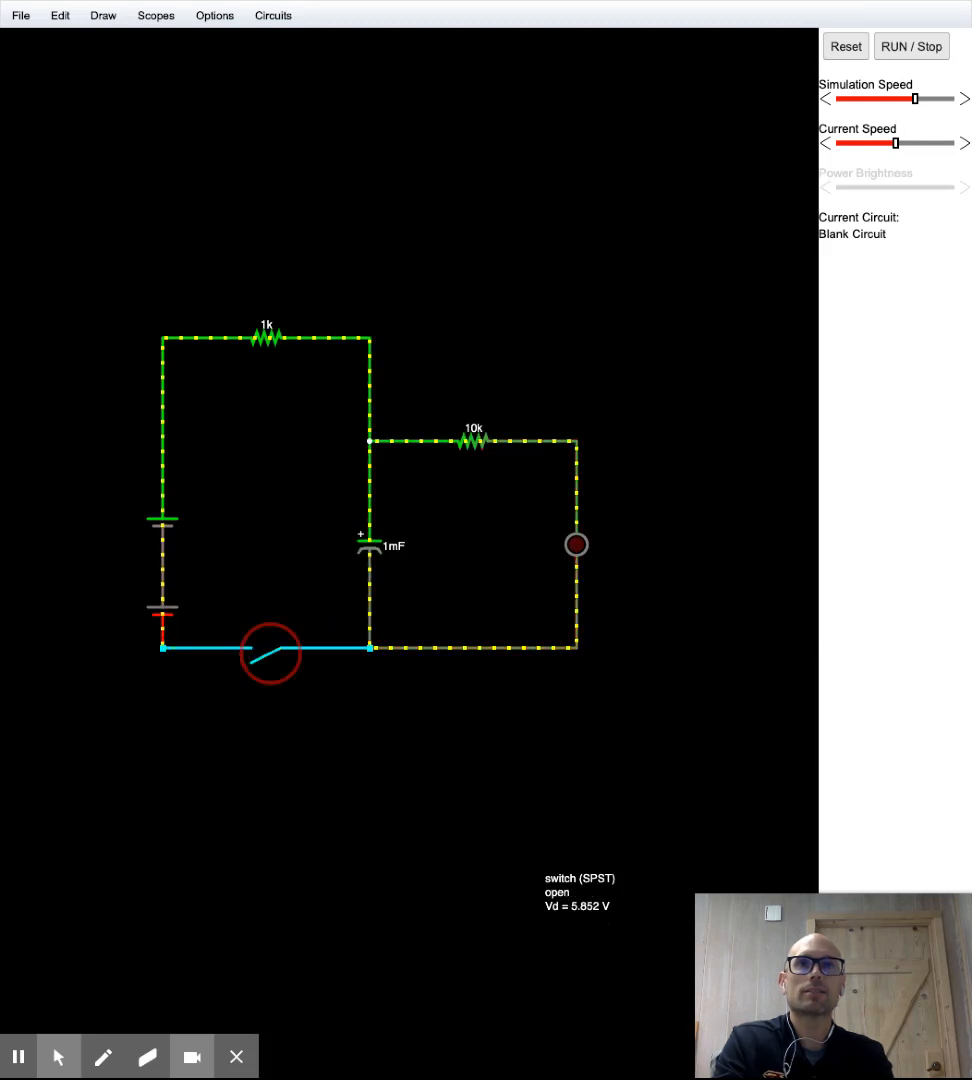
click(270, 653)
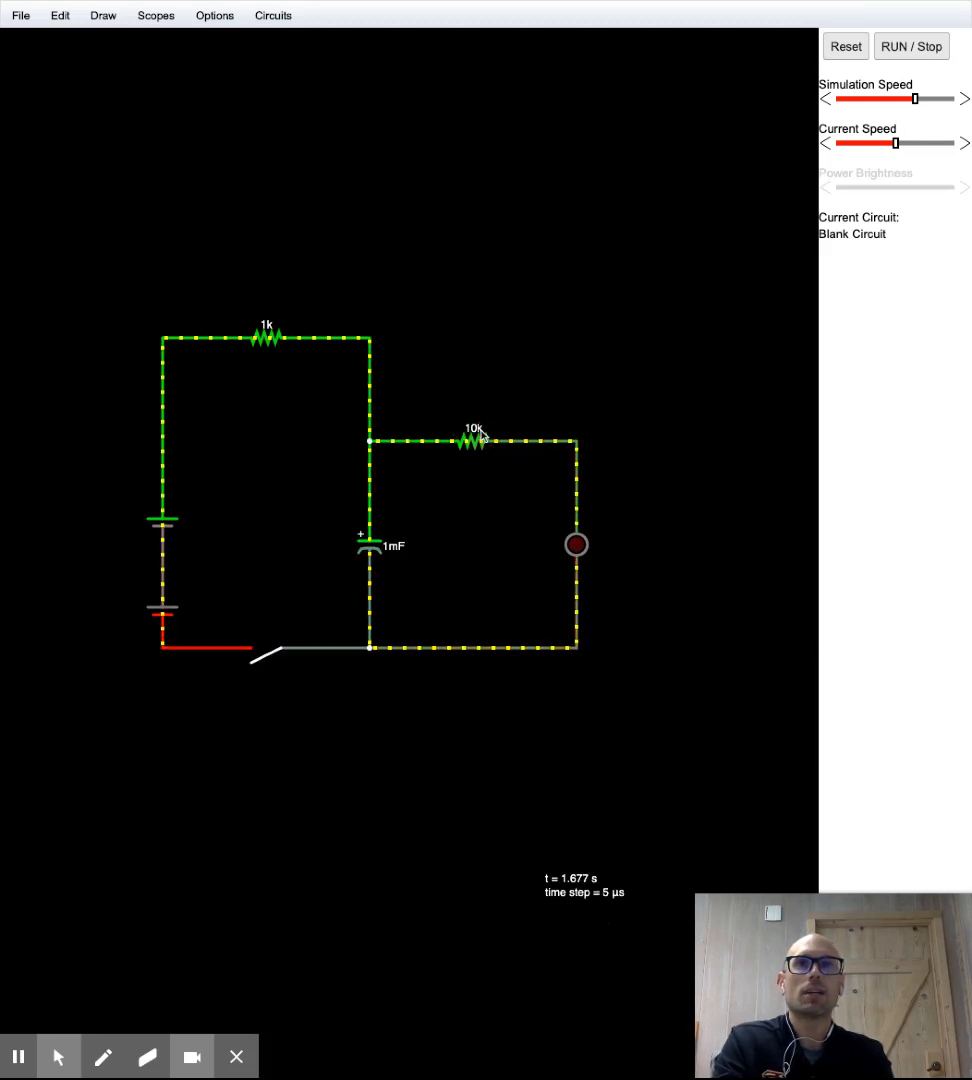
- Restore the LED's series resistor from 10k to 330 Ω
double_click(476, 440)
text(3)
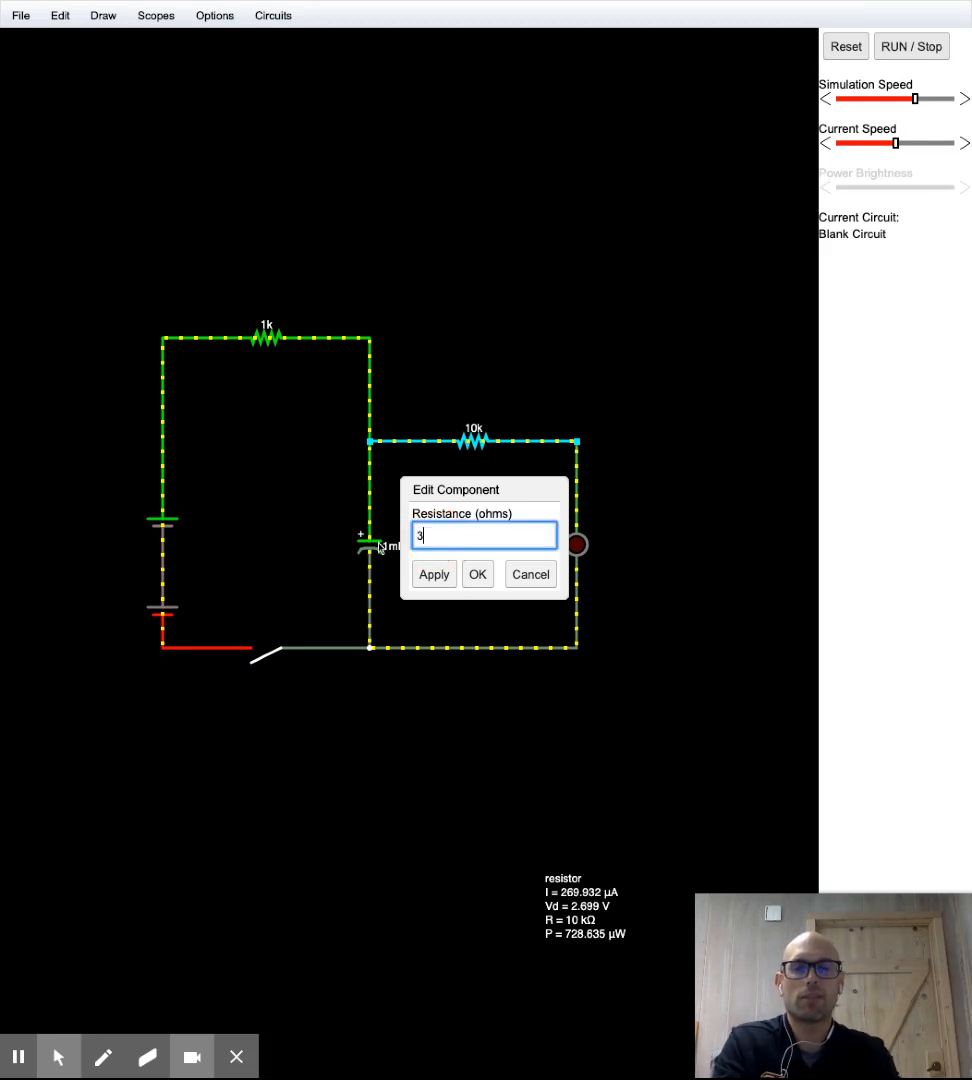
click(477, 574)
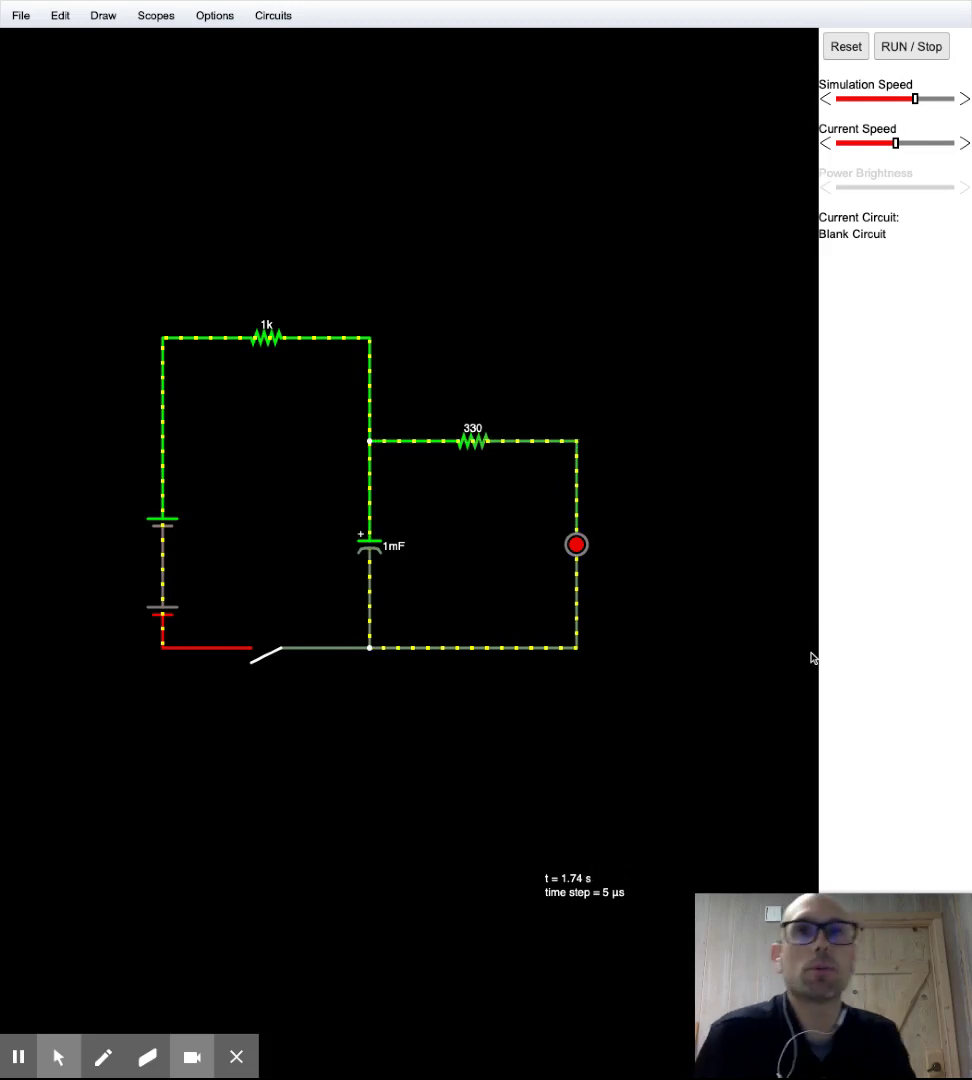
mouse_move(307, 952)
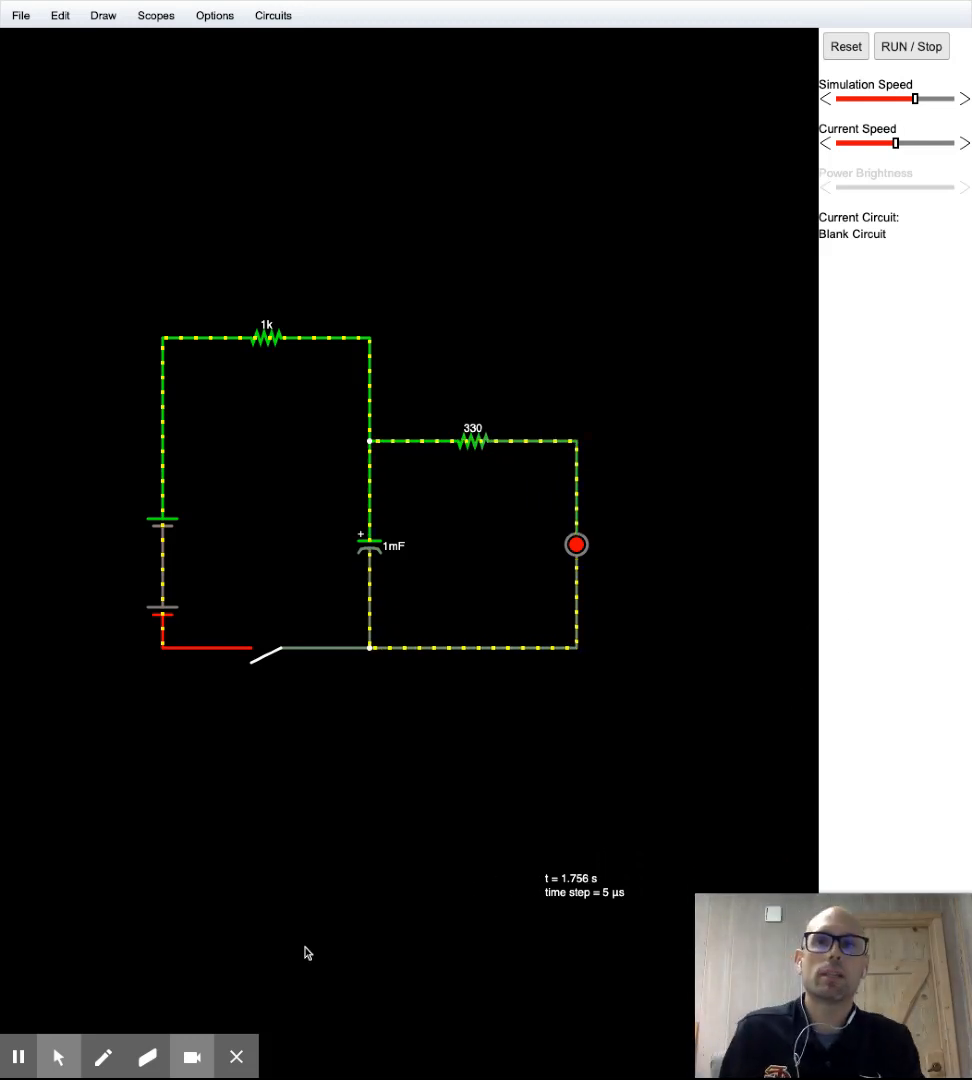